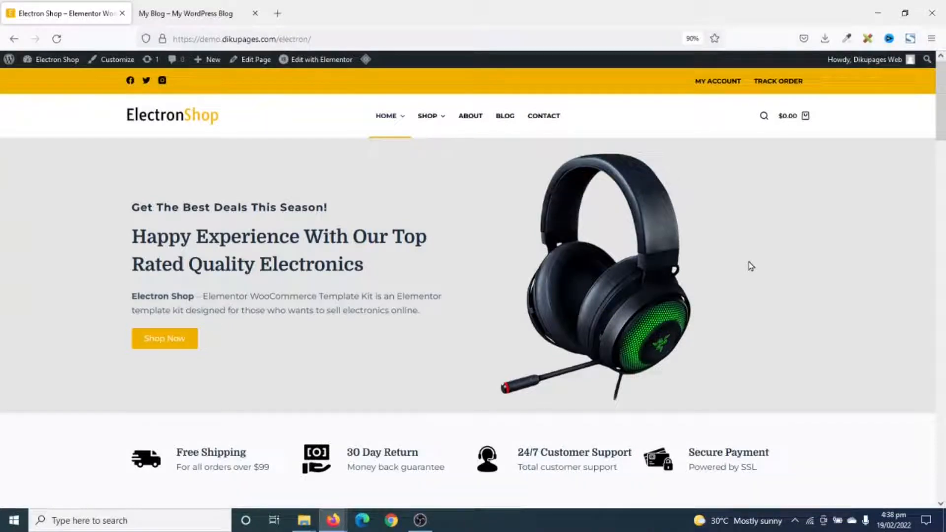
pyautogui.moveTo(819, 302)
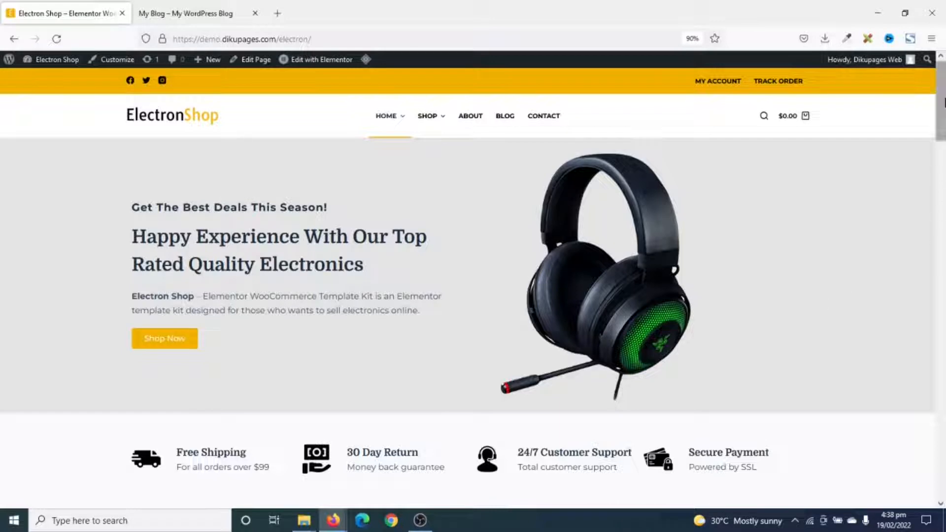
# - Compare the empty My Blog homepage with the Electron Shop demo tab, ending on My Blog
pyautogui.scroll(-3)
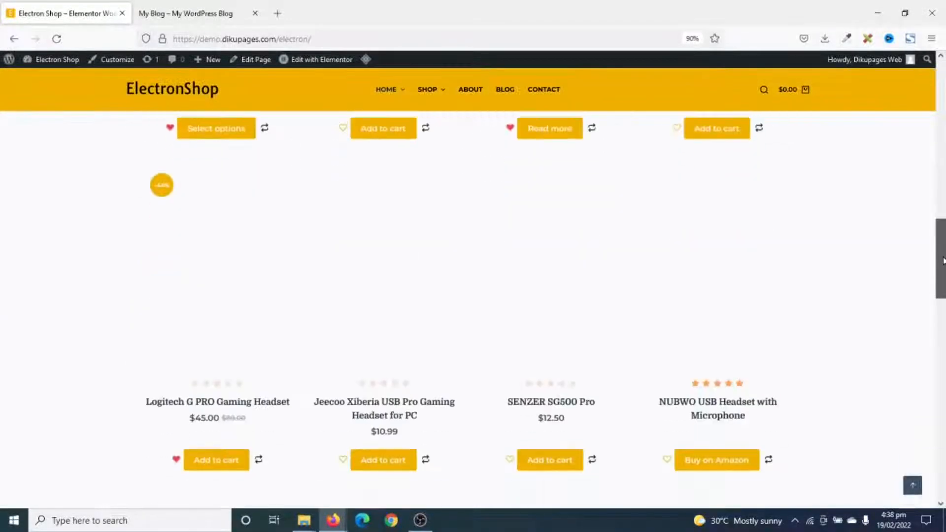
pyautogui.scroll(-3)
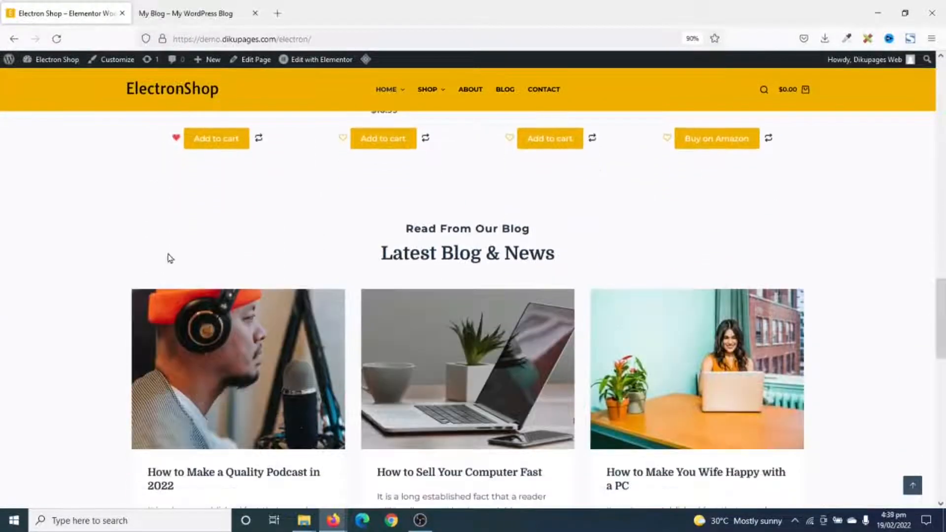
pyautogui.click(186, 13)
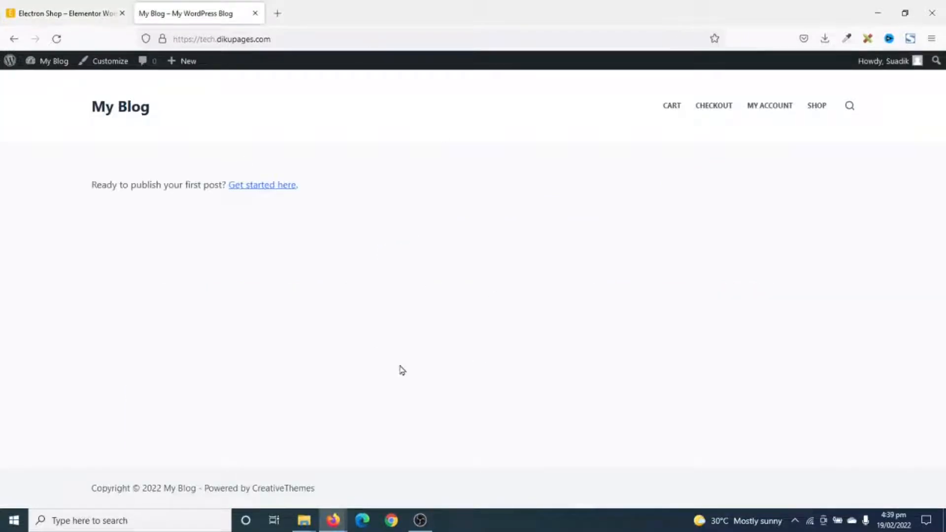
pyautogui.moveTo(750, 128)
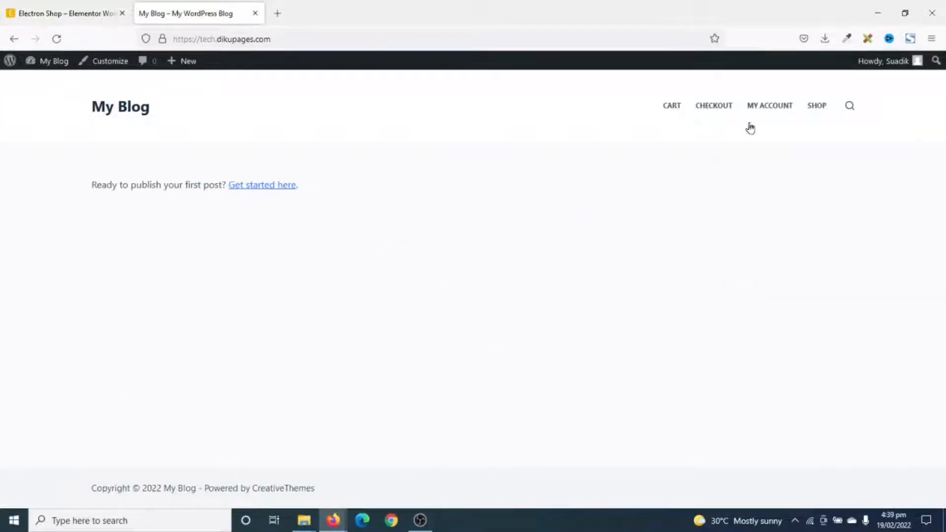
pyautogui.moveTo(540, 375)
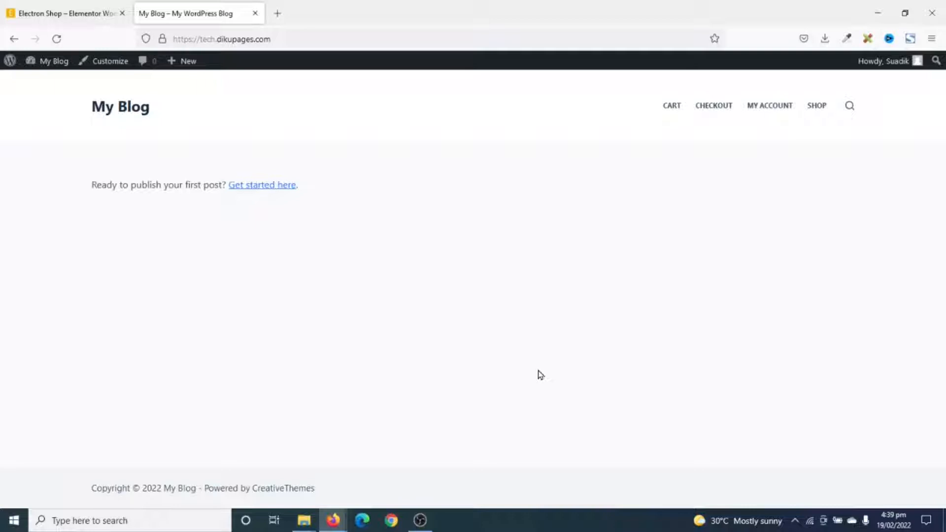
pyautogui.moveTo(469, 341)
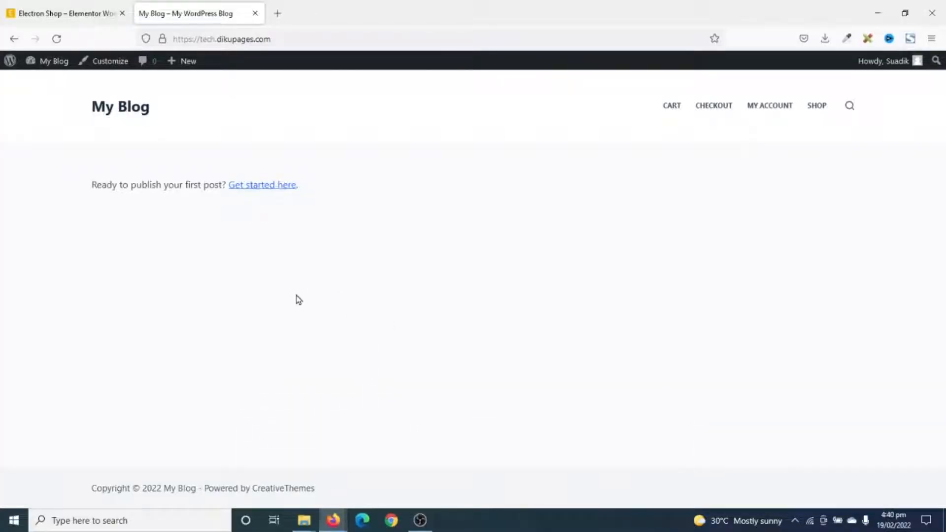
pyautogui.moveTo(296, 315)
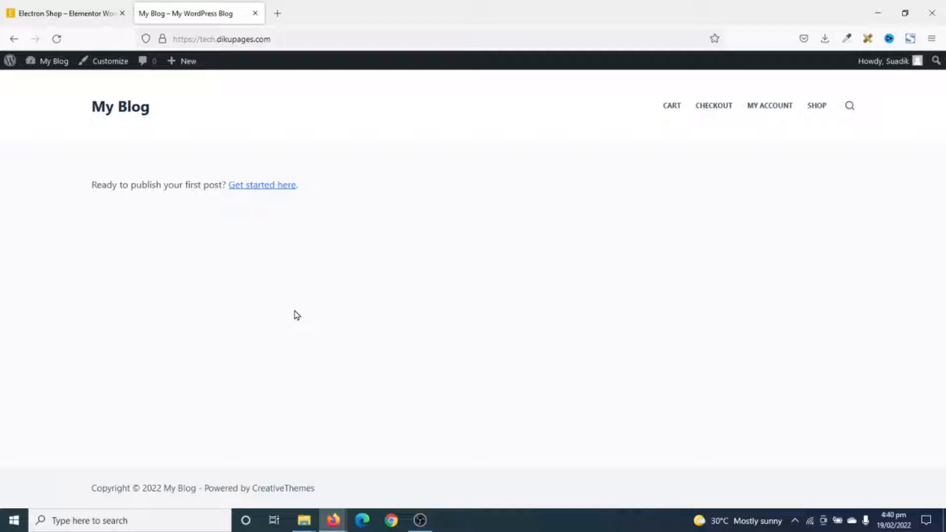
pyautogui.moveTo(252, 226)
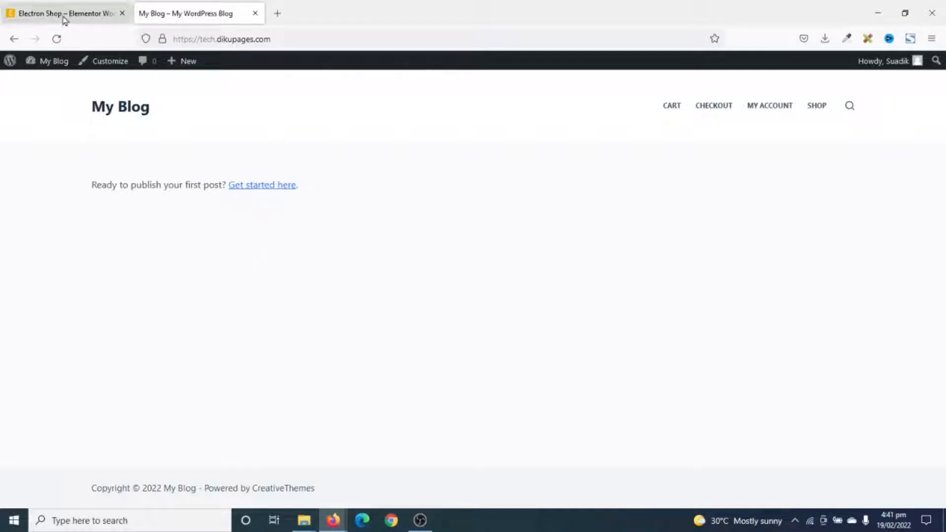
pyautogui.click(60, 13)
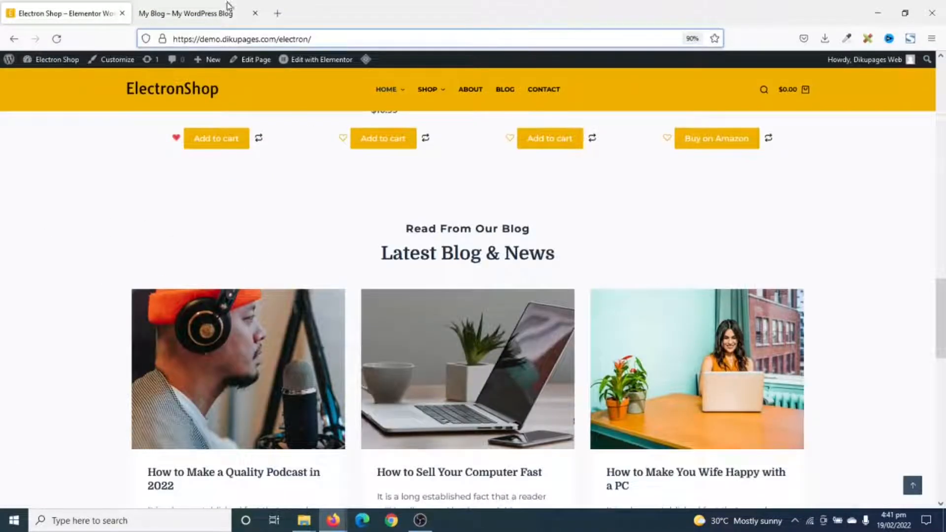
pyautogui.click(186, 12)
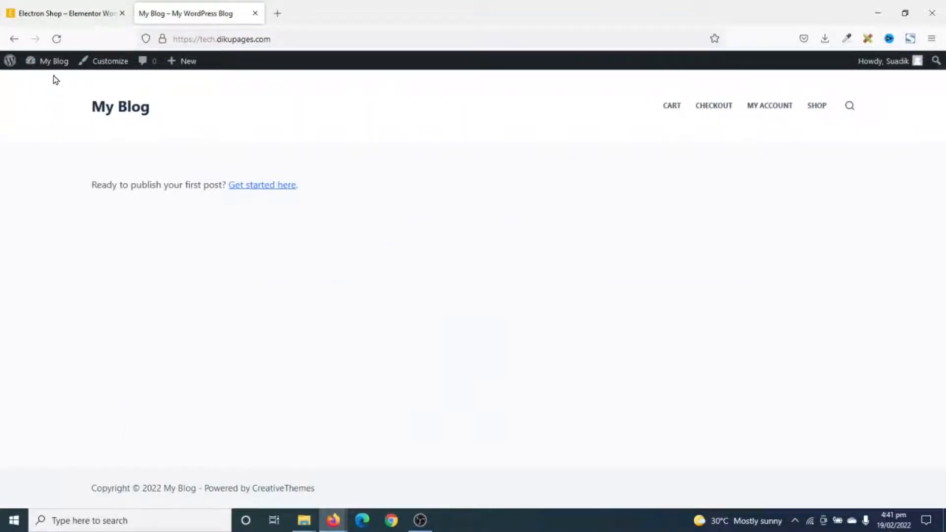
# - Open Elementor Settings from the My Blog dashboard on the Experiments tab
pyautogui.click(54, 61)
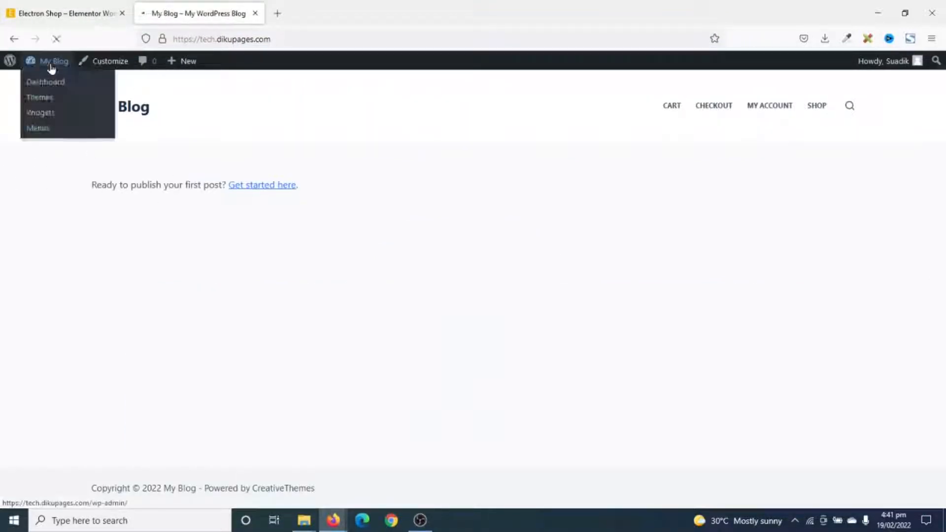
pyautogui.click(45, 81)
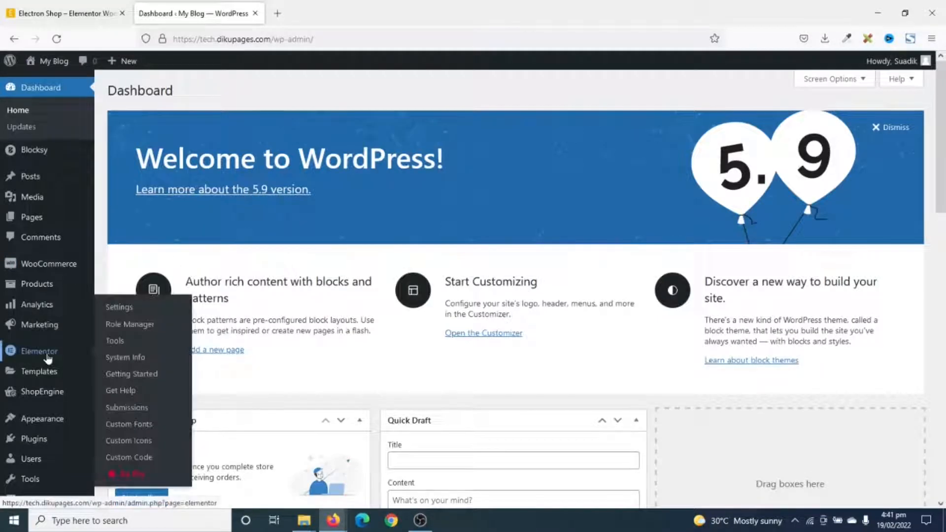
pyautogui.click(40, 351)
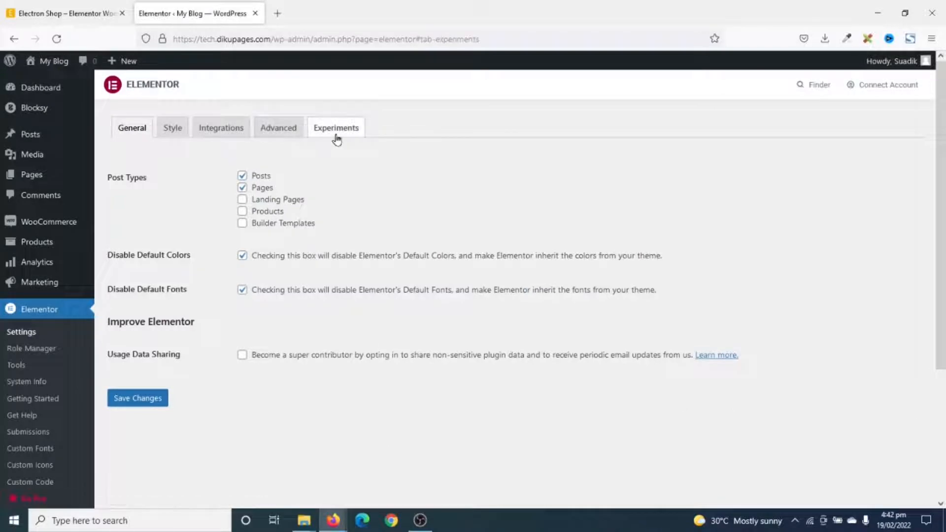
pyautogui.click(336, 128)
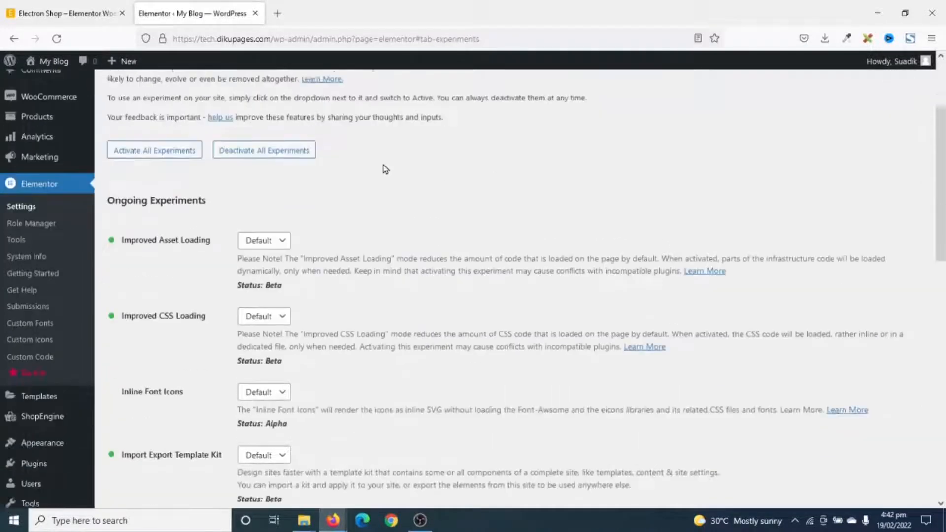
# - Change the Import Export Template Kit experiment setting and save the changes
pyautogui.scroll(-3)
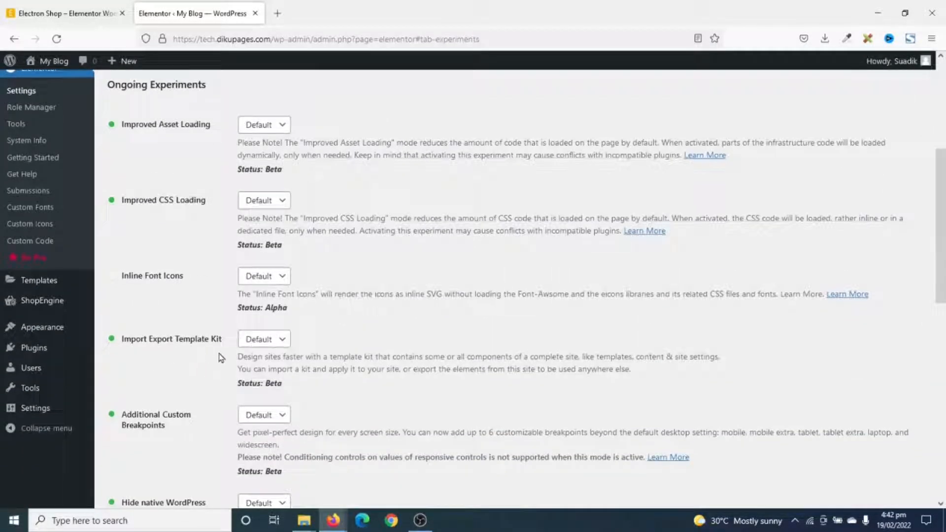
pyautogui.click(263, 339)
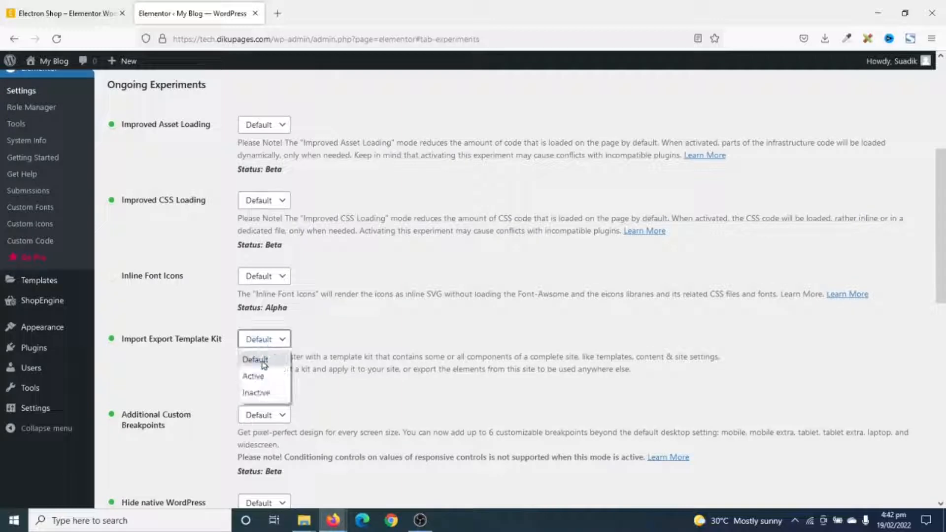
pyautogui.scroll(-3)
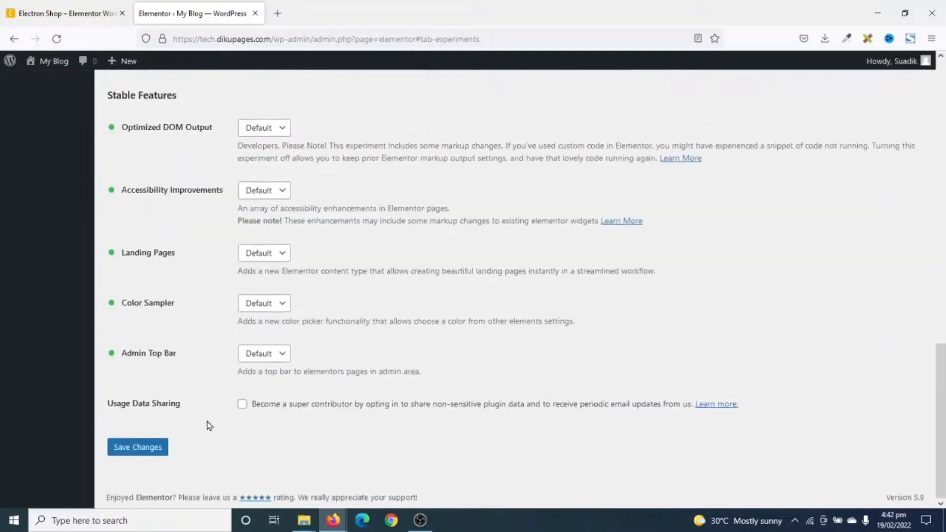
pyautogui.click(137, 447)
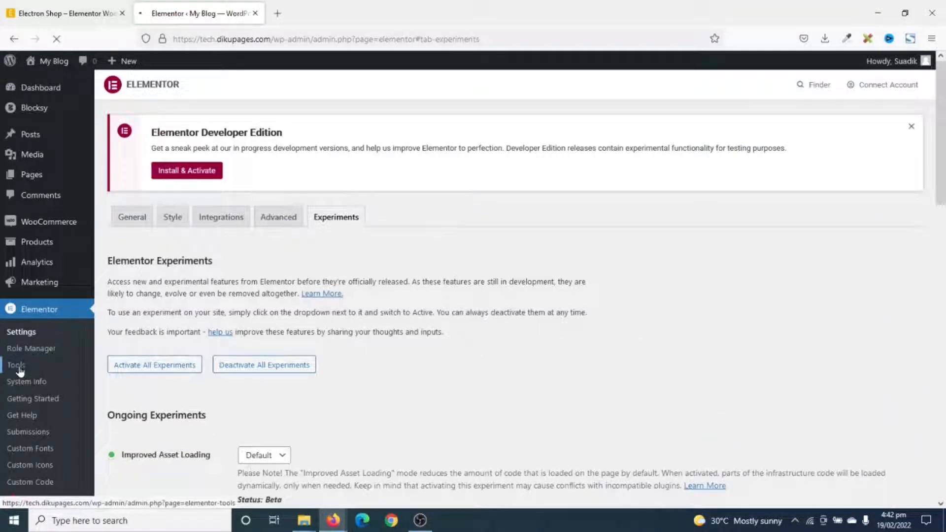
# - Open Elementor Tools on its Import / Export Kit tab
pyautogui.click(16, 366)
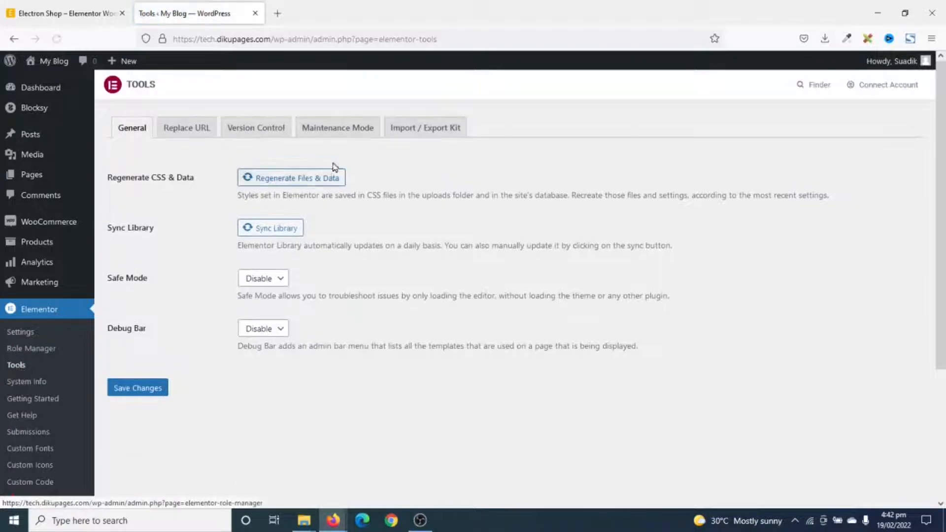
pyautogui.click(425, 127)
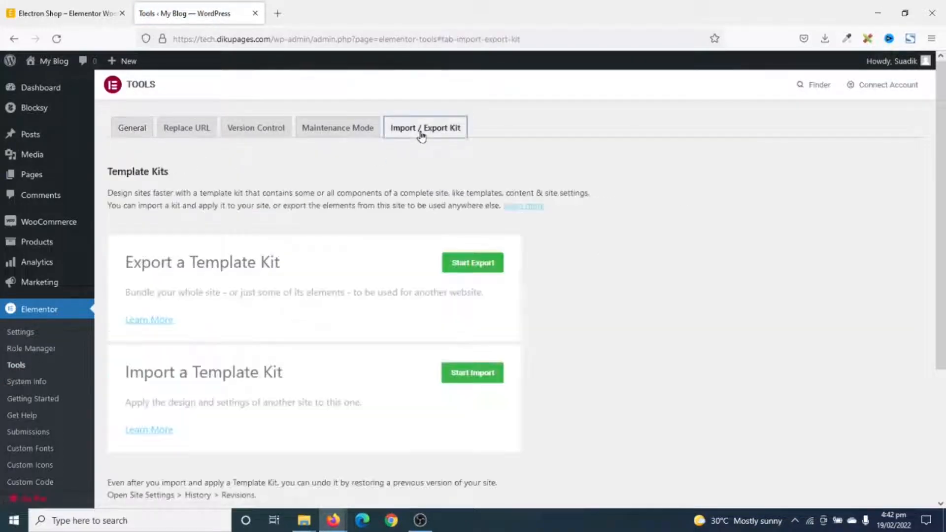
pyautogui.moveTo(236, 362)
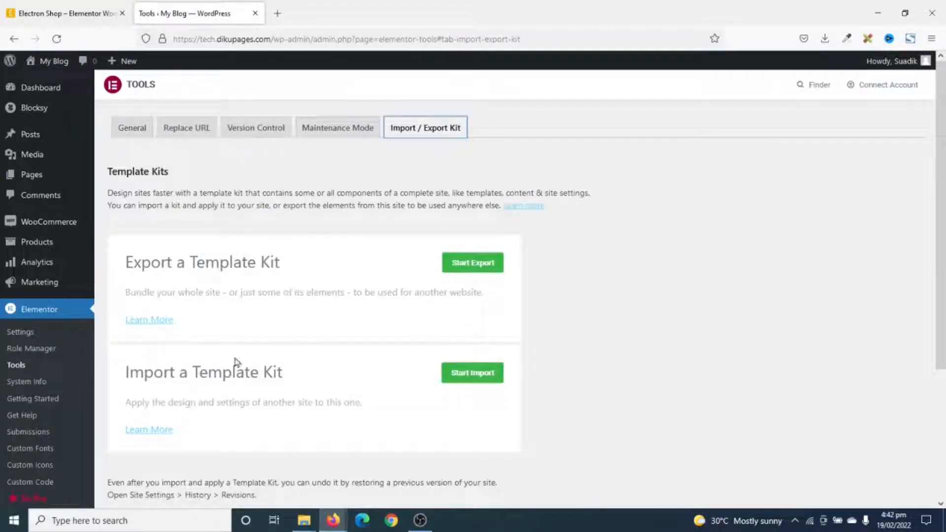
pyautogui.moveTo(296, 253)
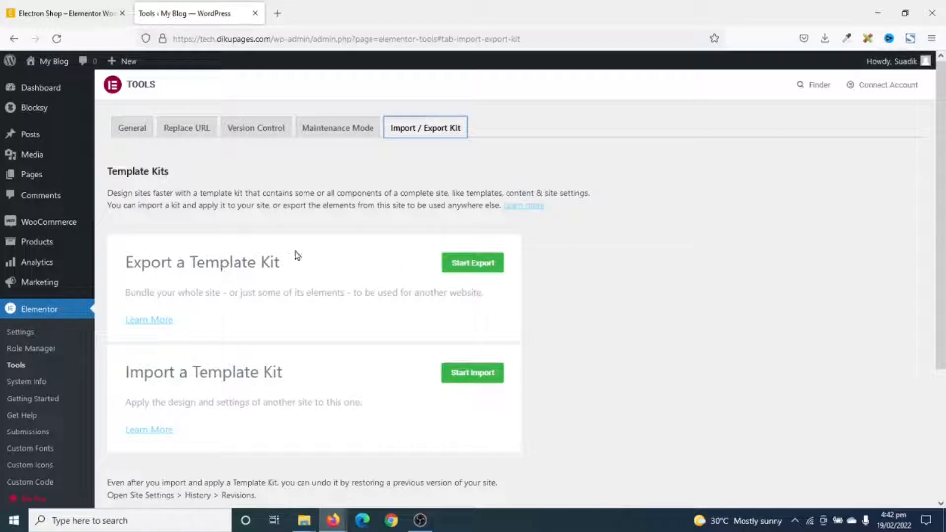
pyautogui.moveTo(194, 260)
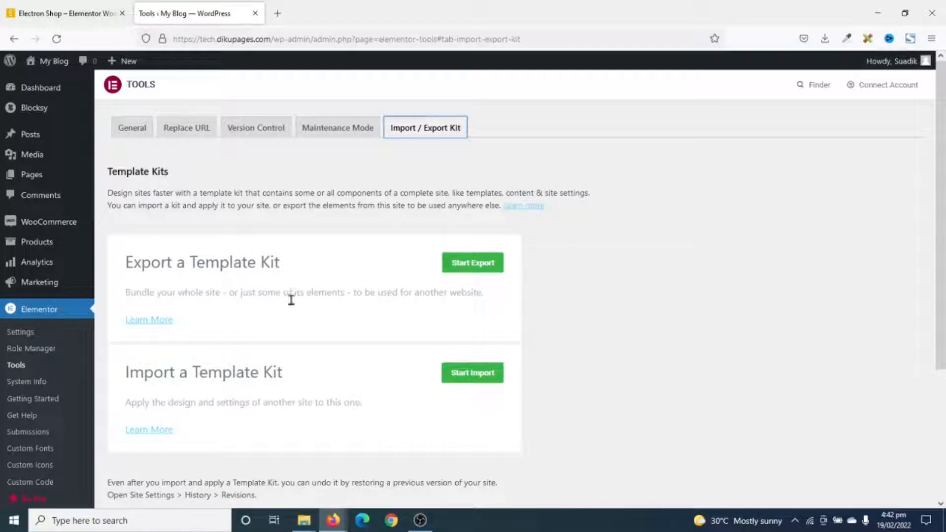
pyautogui.moveTo(195, 391)
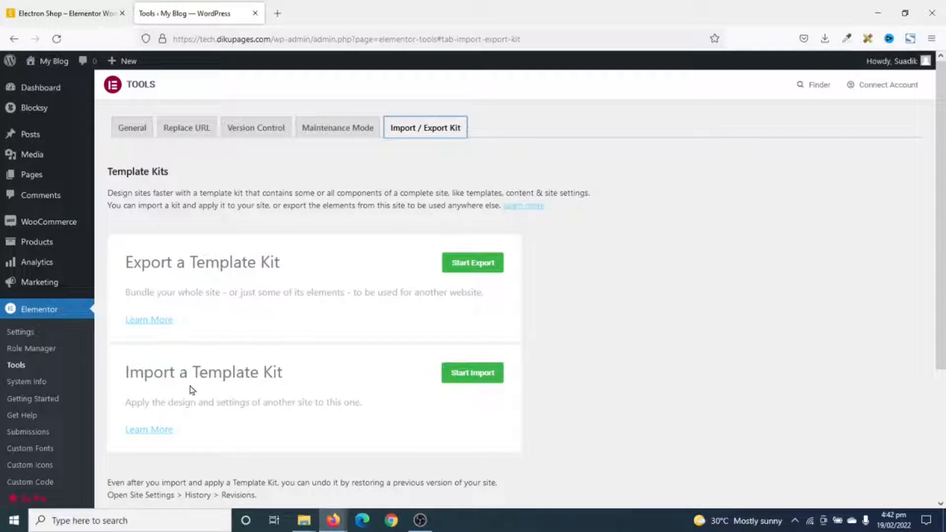
pyautogui.moveTo(358, 430)
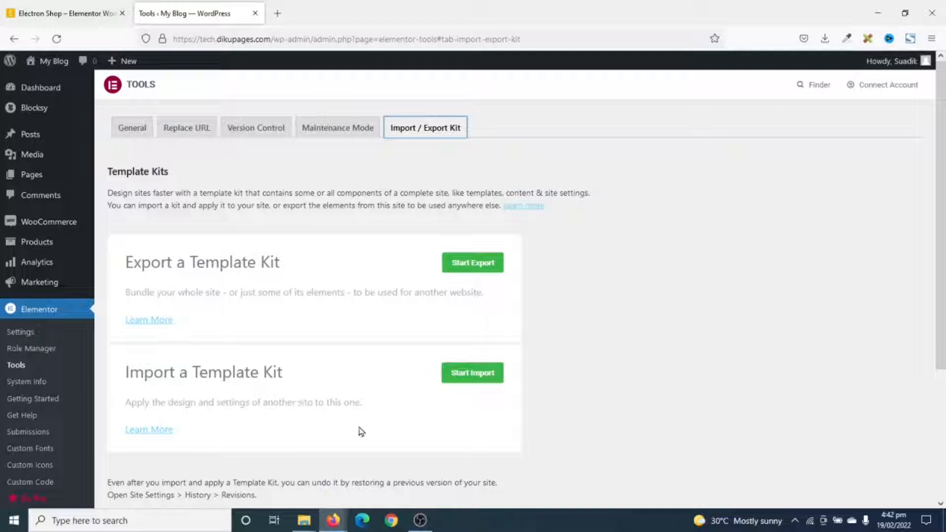
# - Upload elementor-kit(1).zip to the kit importer, succeeding on the second attempt
pyautogui.click(472, 372)
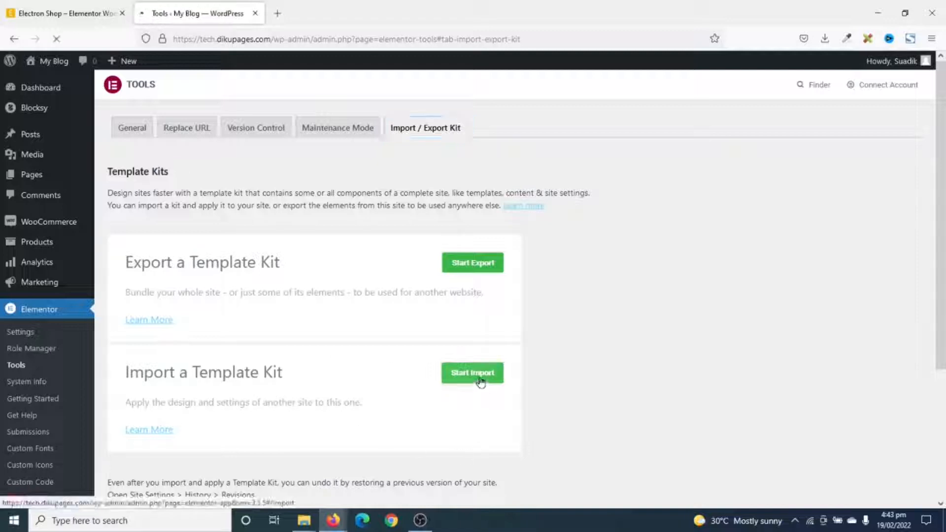
pyautogui.click(473, 373)
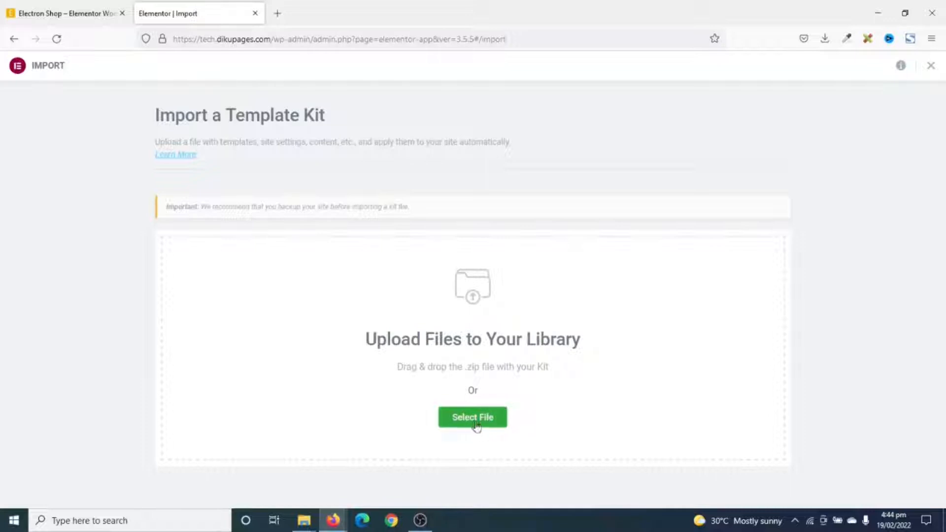
pyautogui.click(472, 417)
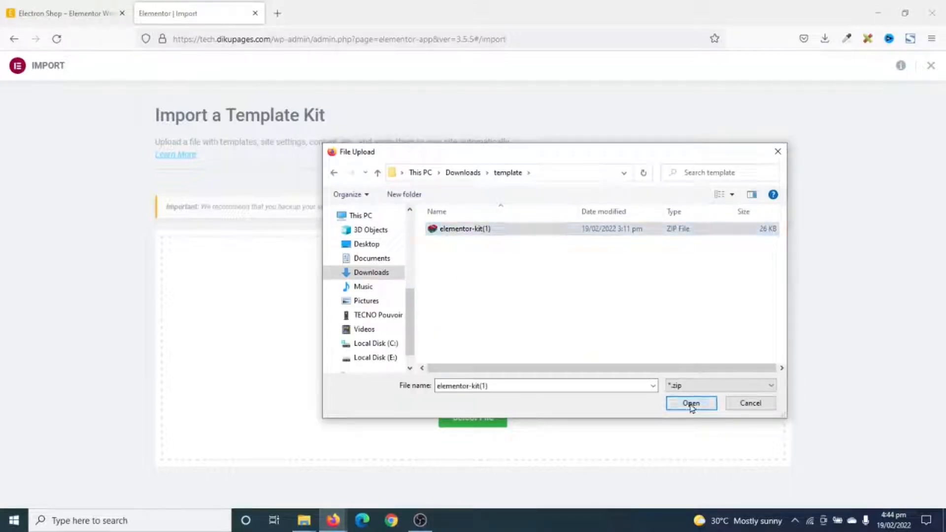
pyautogui.click(691, 404)
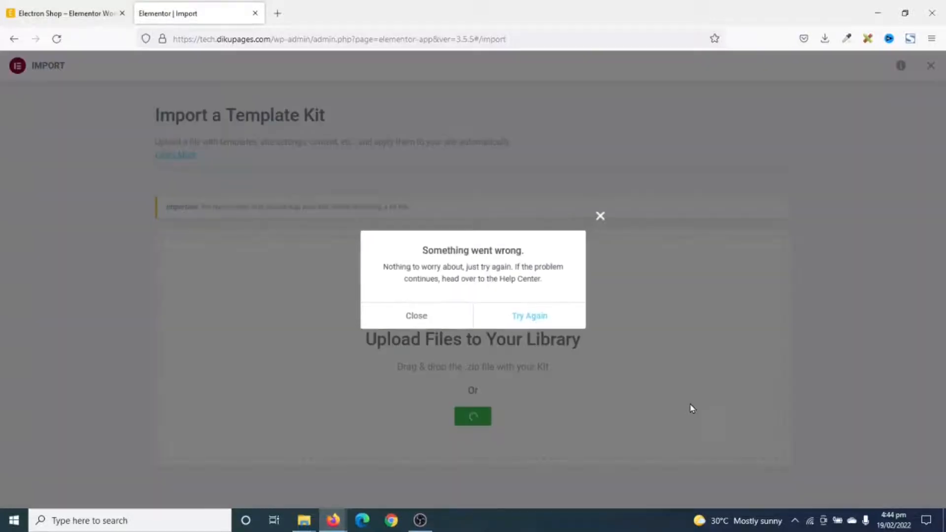
pyautogui.moveTo(460, 291)
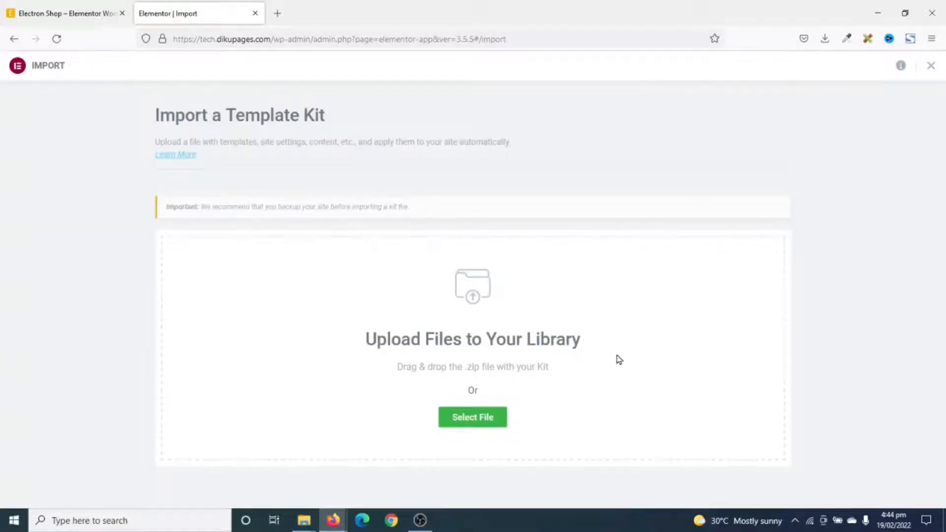
pyautogui.click(473, 417)
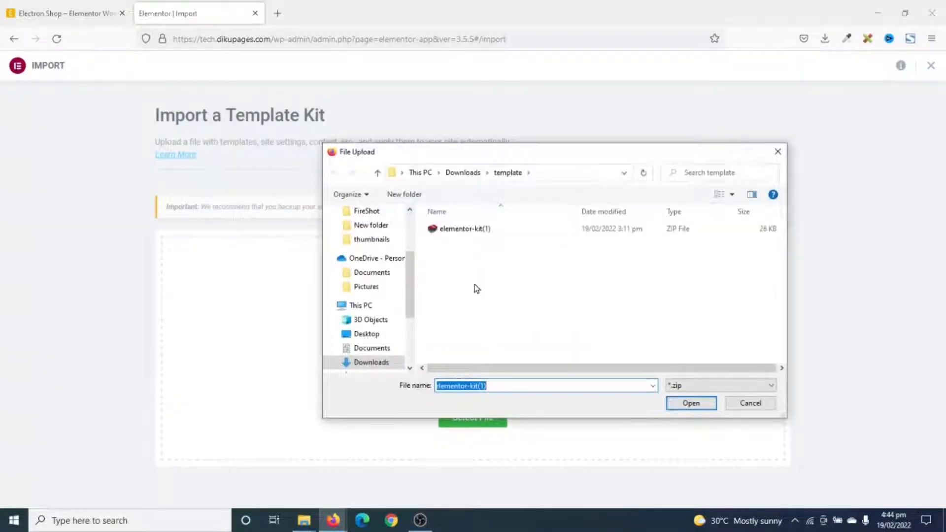
pyautogui.click(691, 404)
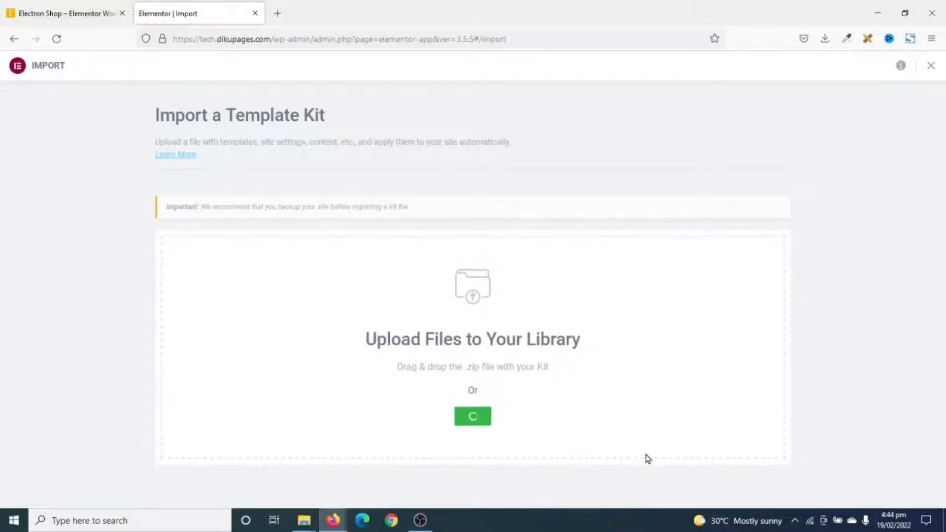
pyautogui.click(473, 416)
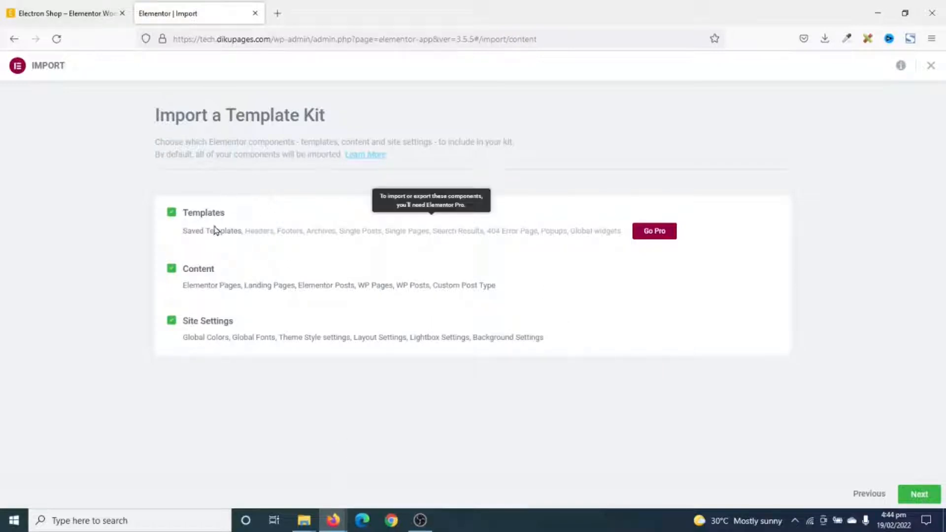
pyautogui.moveTo(192, 307)
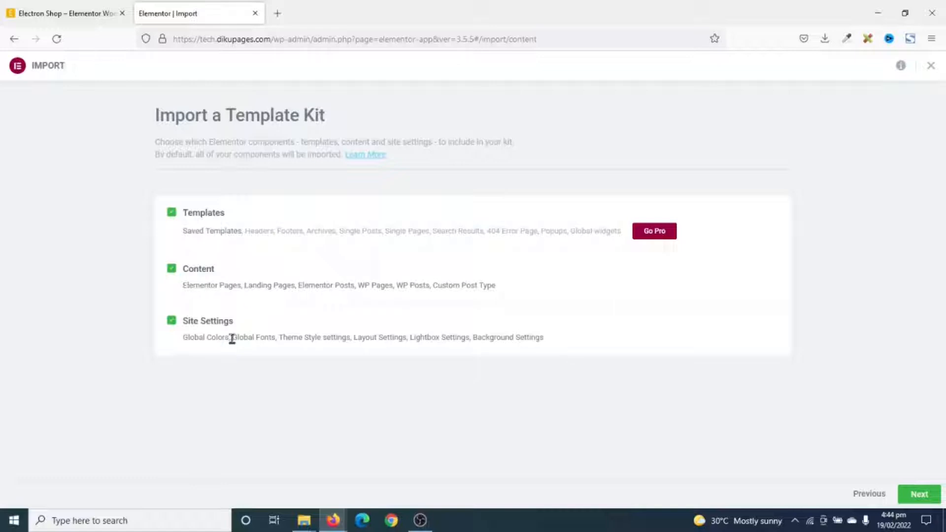
pyautogui.moveTo(254, 267)
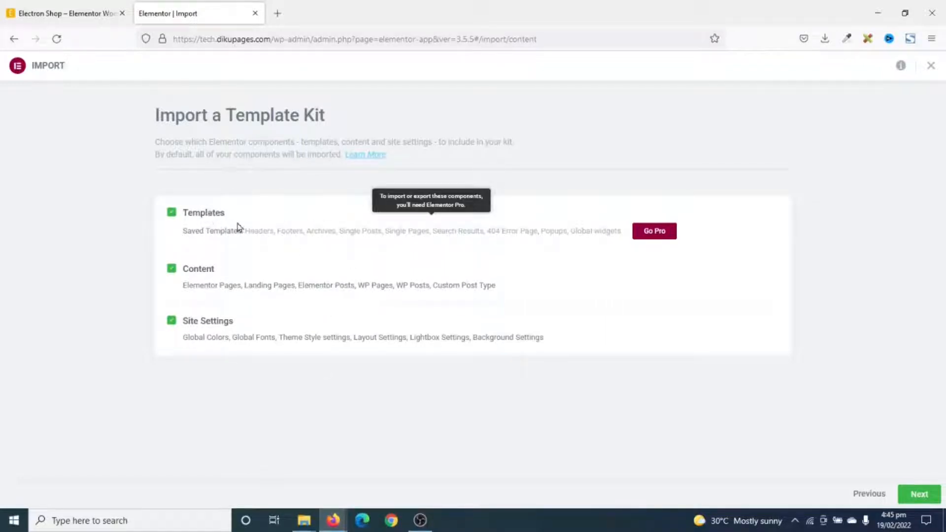
# - Import the kit with Templates, Content and Site Settings all selected
pyautogui.click(919, 494)
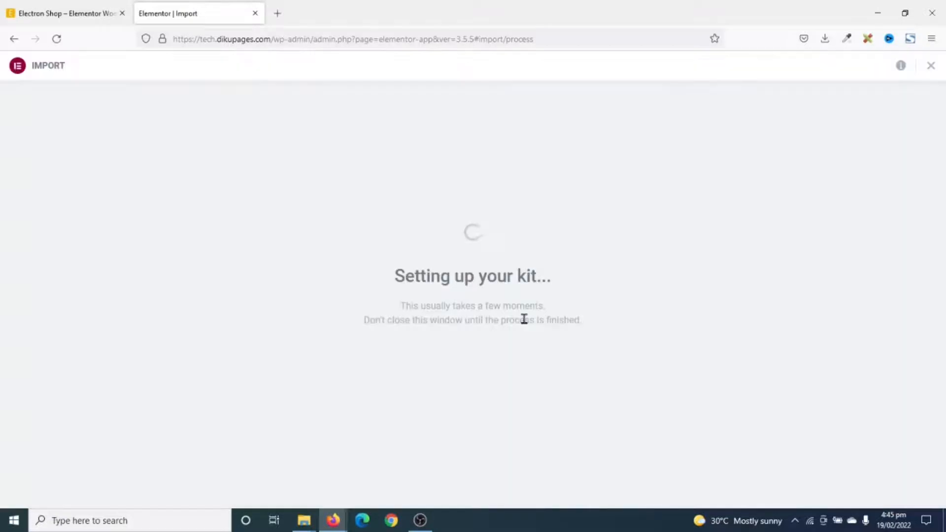
pyautogui.moveTo(446, 307)
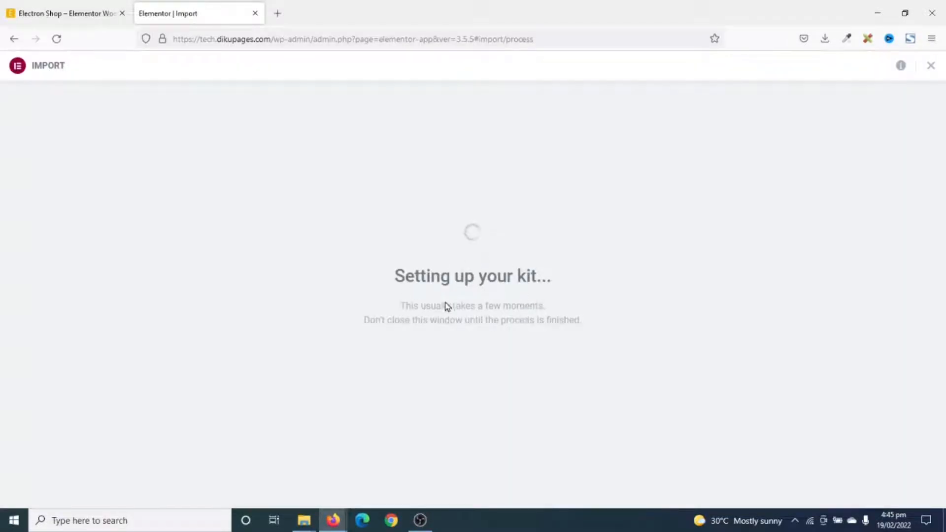
pyautogui.moveTo(524, 295)
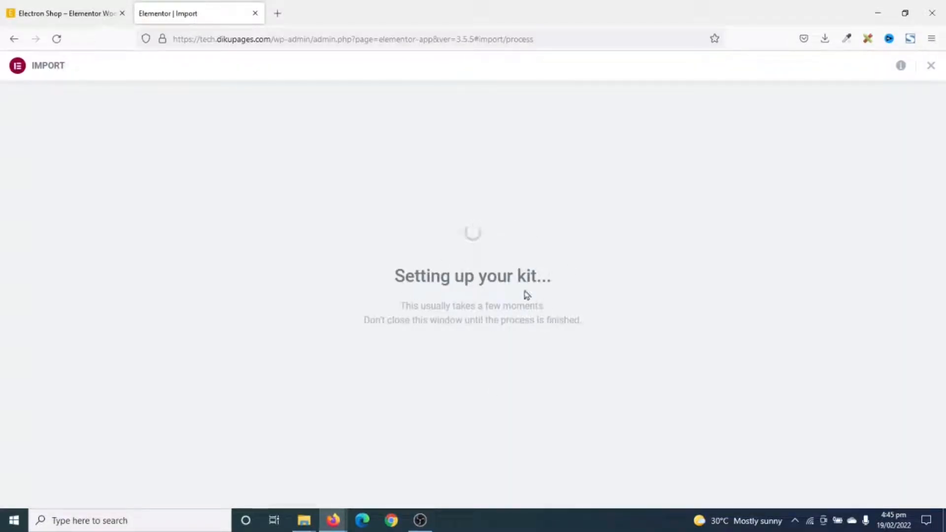
pyautogui.moveTo(449, 391)
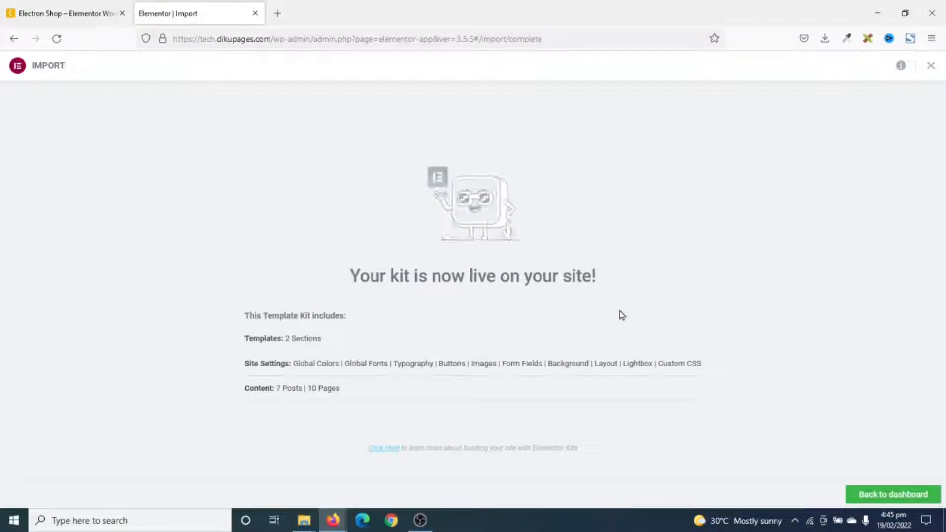
# - Return to the dashboard after the import and visit the site's front end
pyautogui.moveTo(244, 315); pyautogui.dragTo(341, 388)
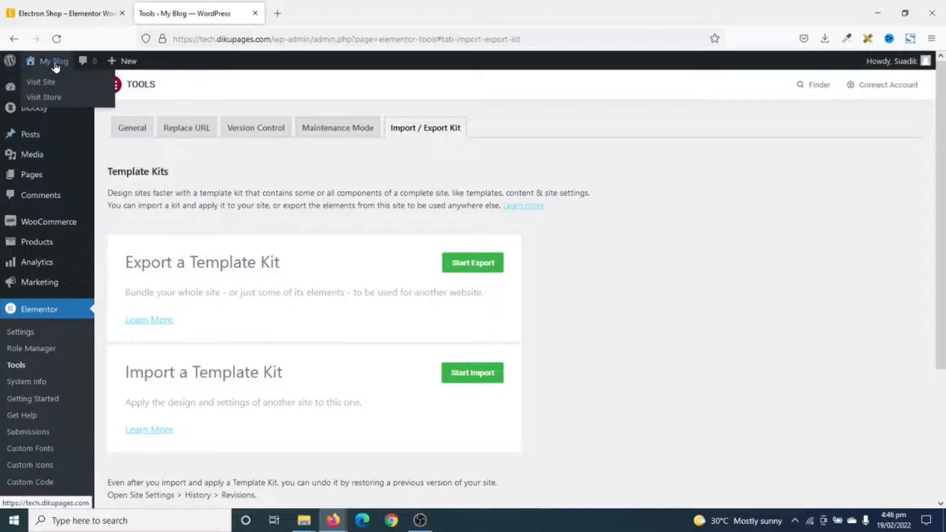
pyautogui.click(40, 81)
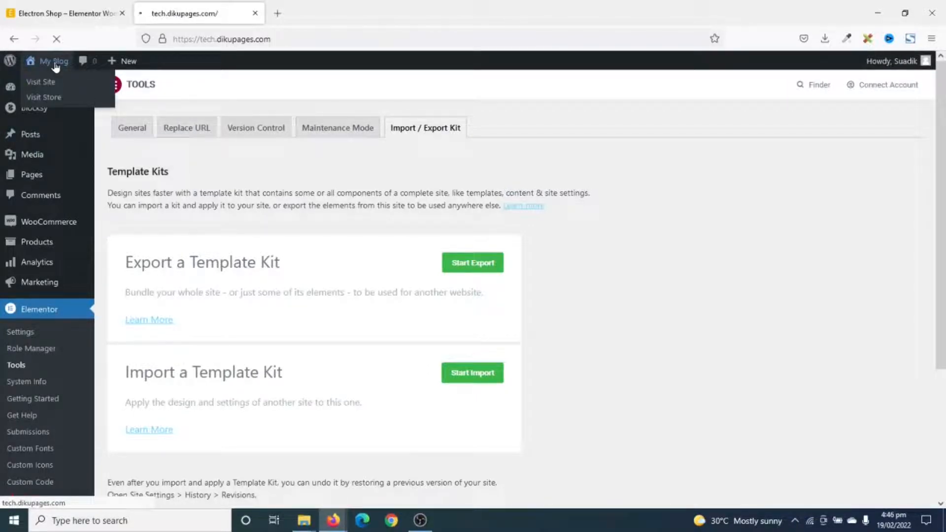
pyautogui.click(40, 81)
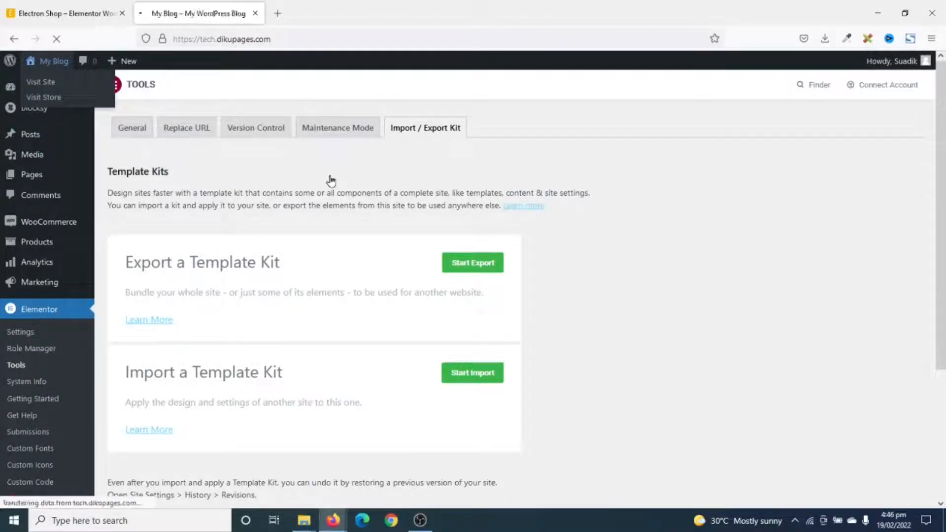
pyautogui.click(40, 81)
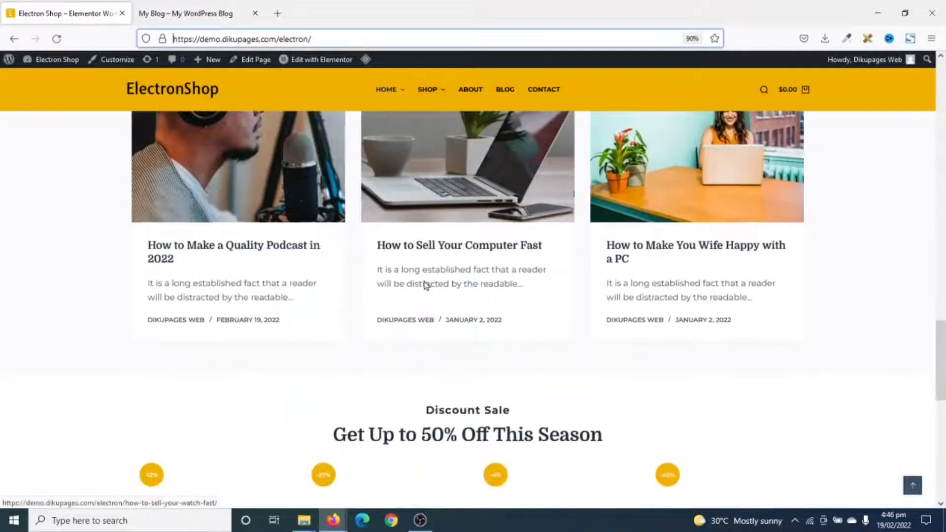
pyautogui.scroll(3)
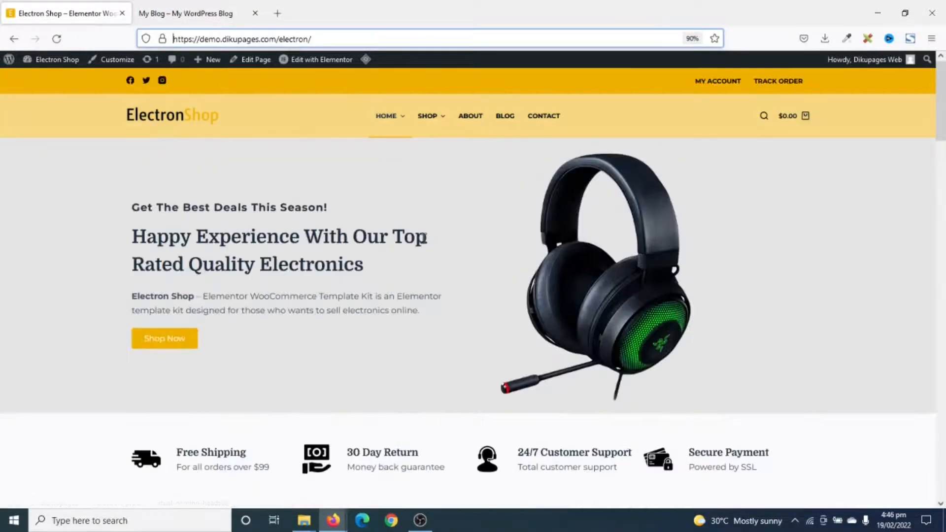
# - Scroll through the imported site and the Electron Shop demo to compare their layouts
pyautogui.click(188, 13)
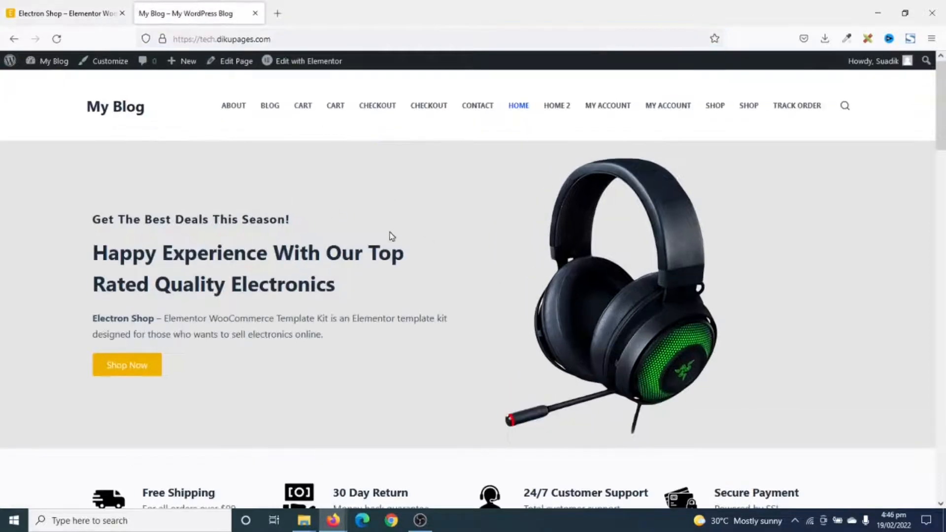
pyautogui.scroll(-3)
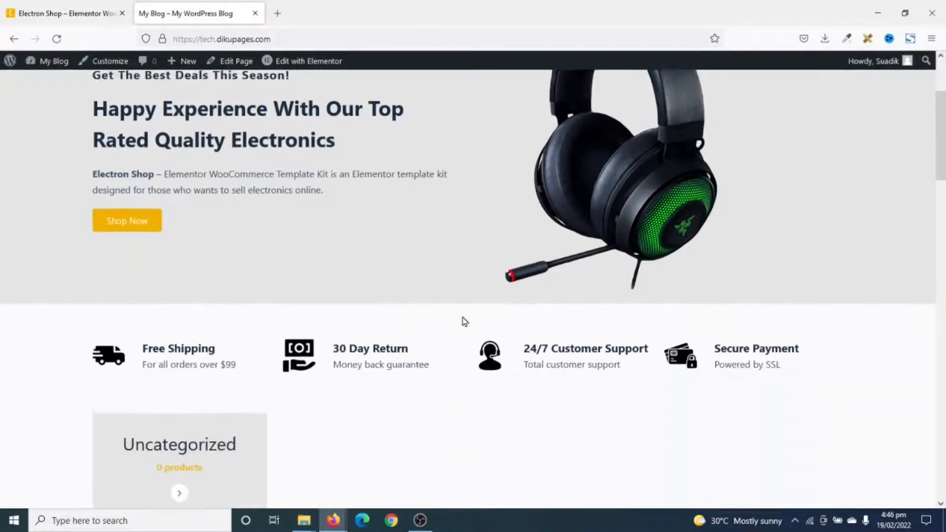
pyautogui.scroll(-3)
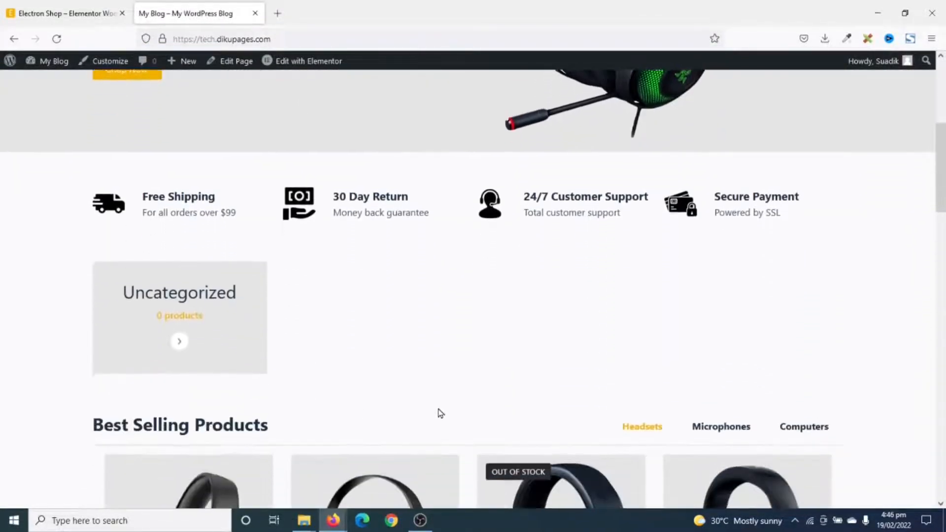
pyautogui.scroll(-3)
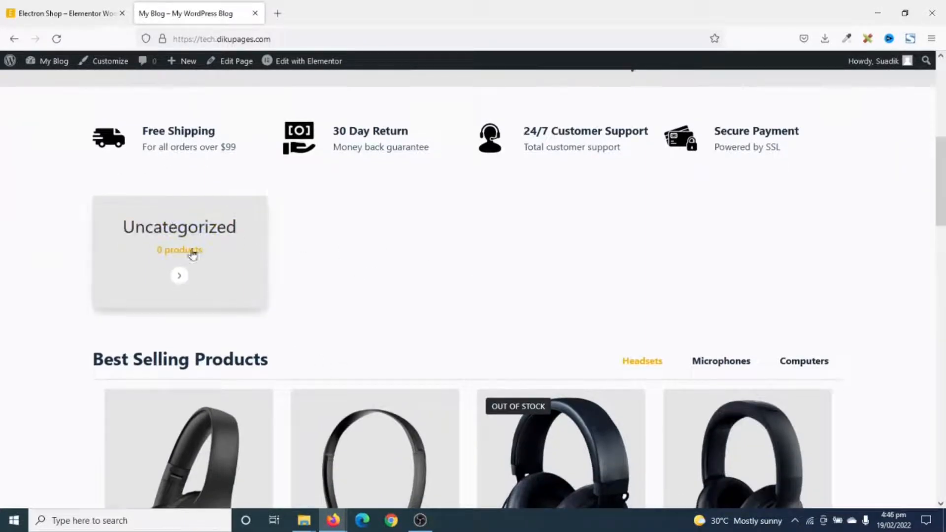
pyautogui.click(65, 12)
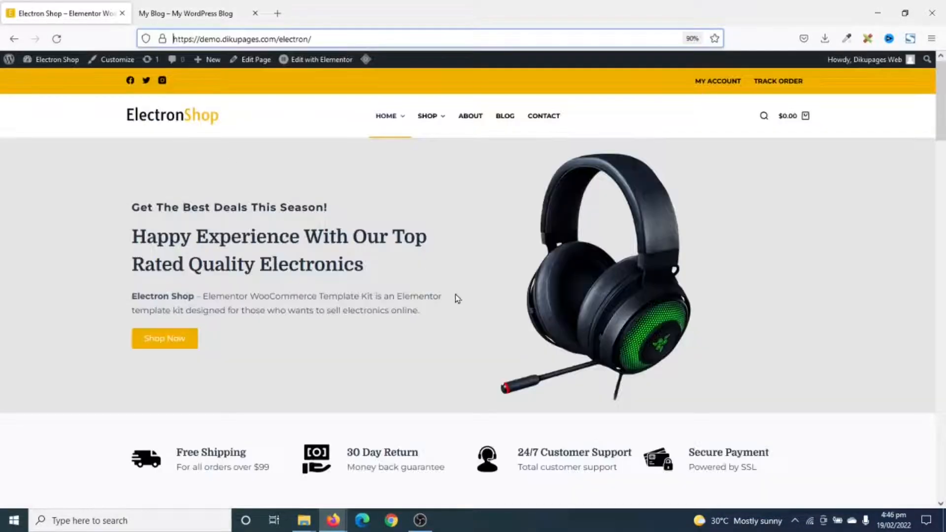
pyautogui.scroll(-3)
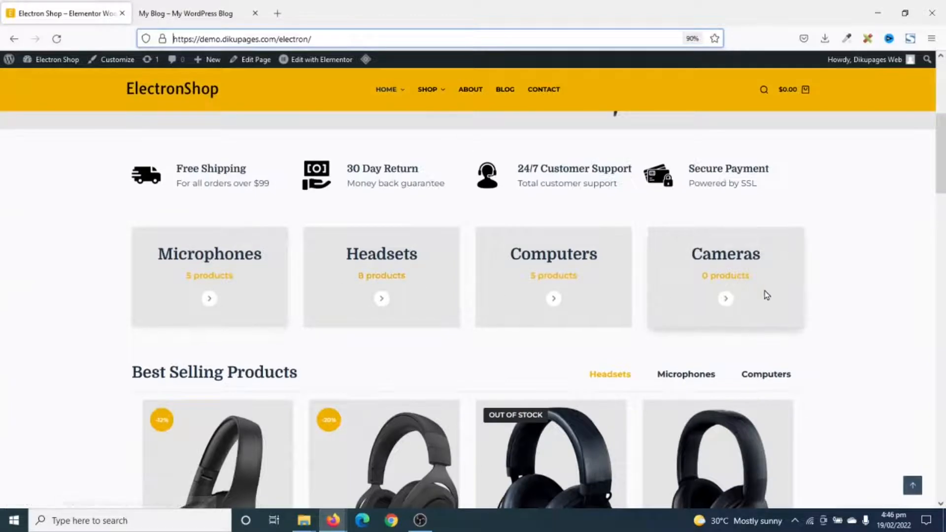
pyautogui.click(186, 13)
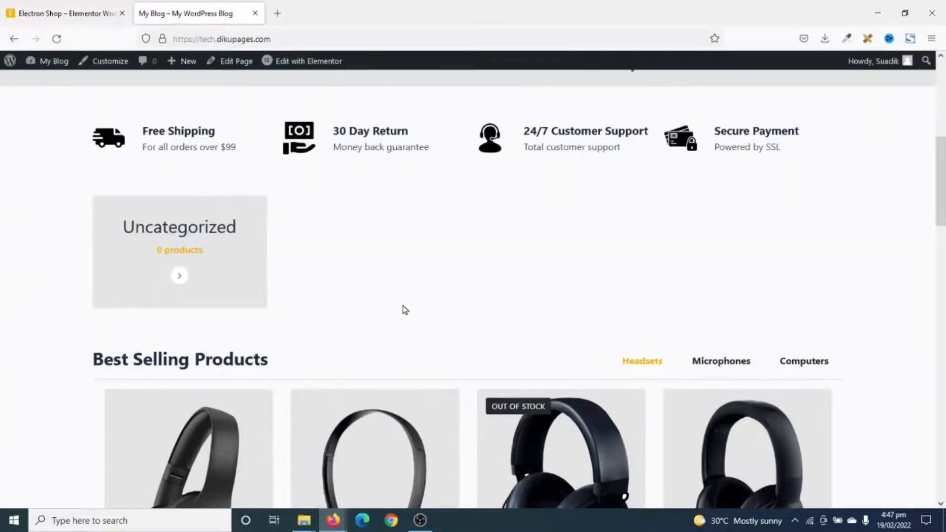
pyautogui.scroll(-3)
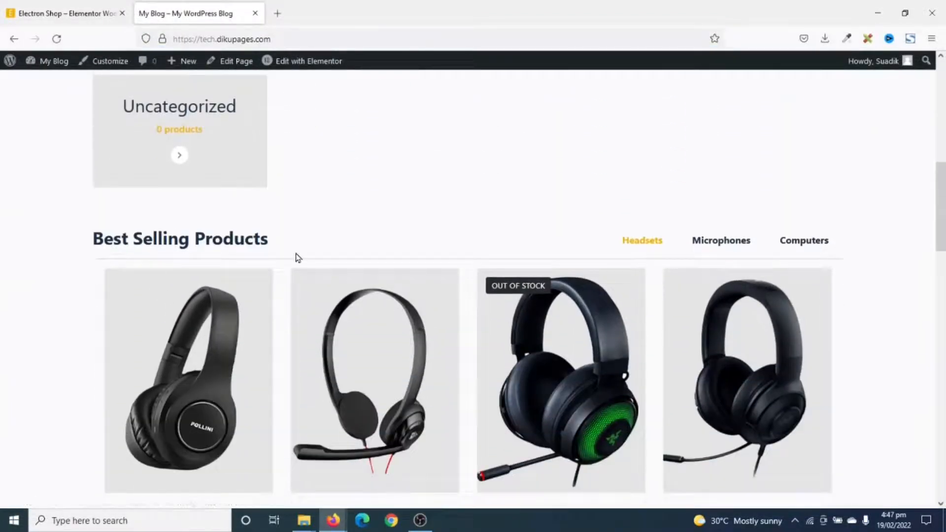
pyautogui.scroll(-3)
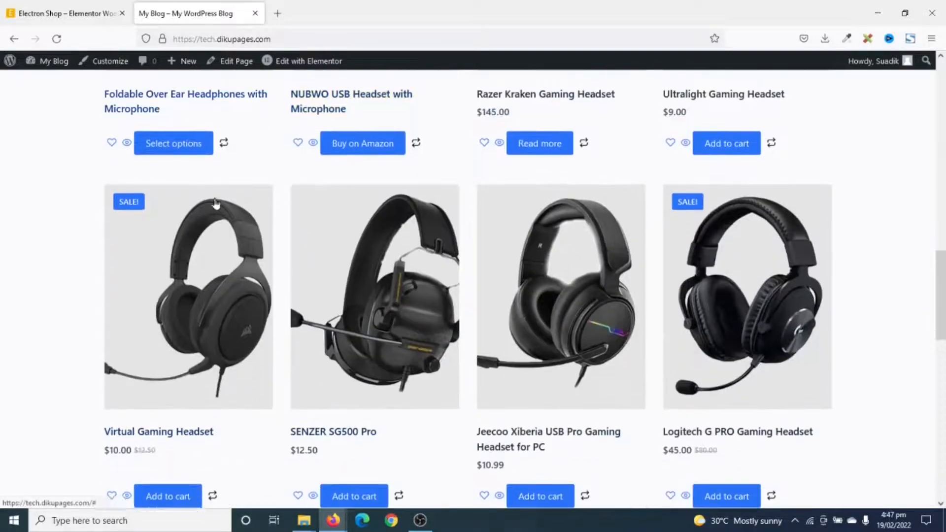
# - Show the Computers best selling products and compare them with the demo
pyautogui.click(66, 12)
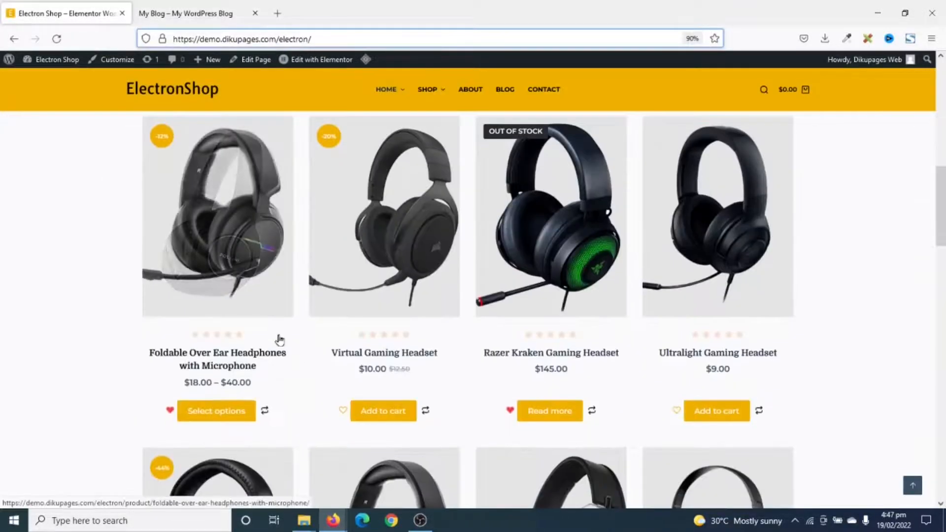
pyautogui.click(184, 12)
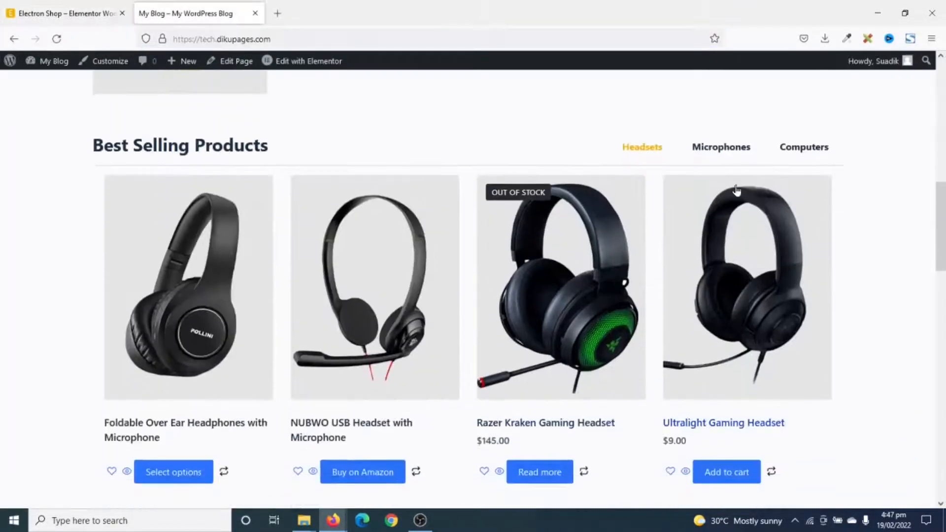
pyautogui.click(804, 147)
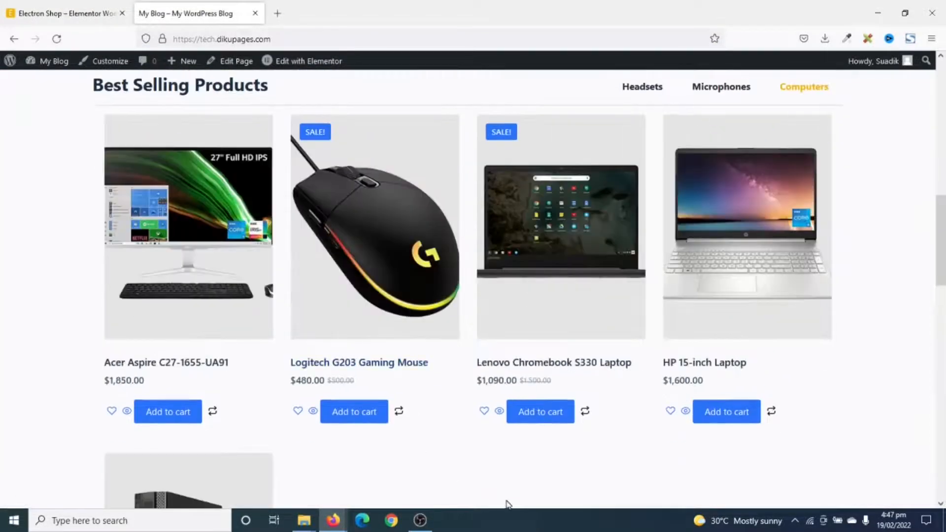
pyautogui.click(63, 14)
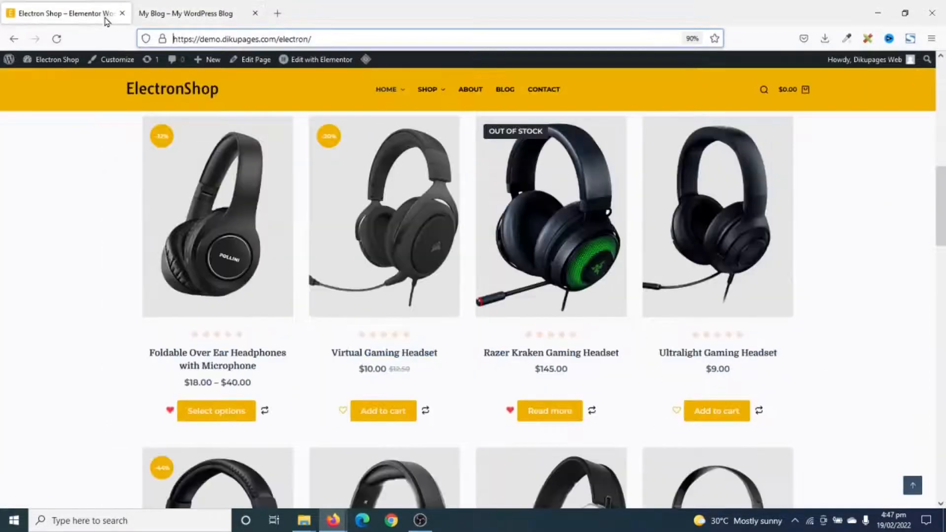
pyautogui.click(186, 13)
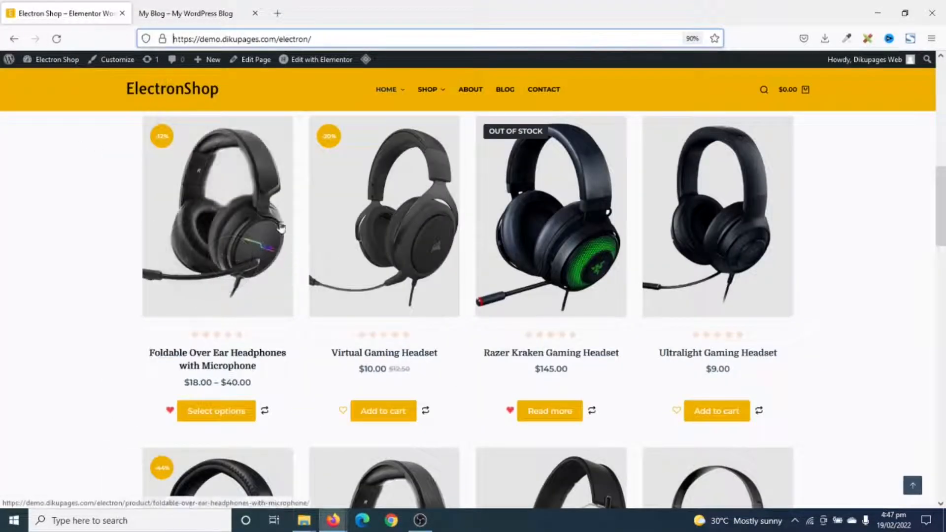
pyautogui.click(185, 13)
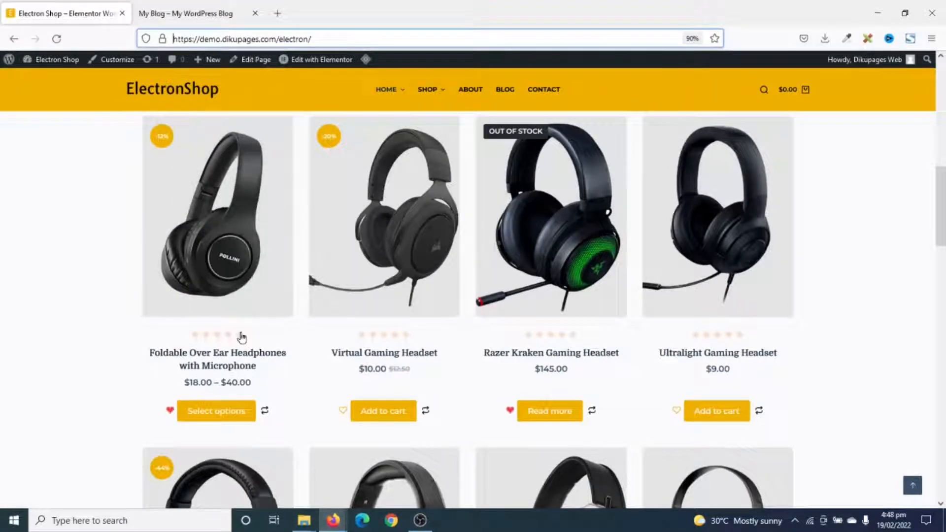
pyautogui.click(186, 13)
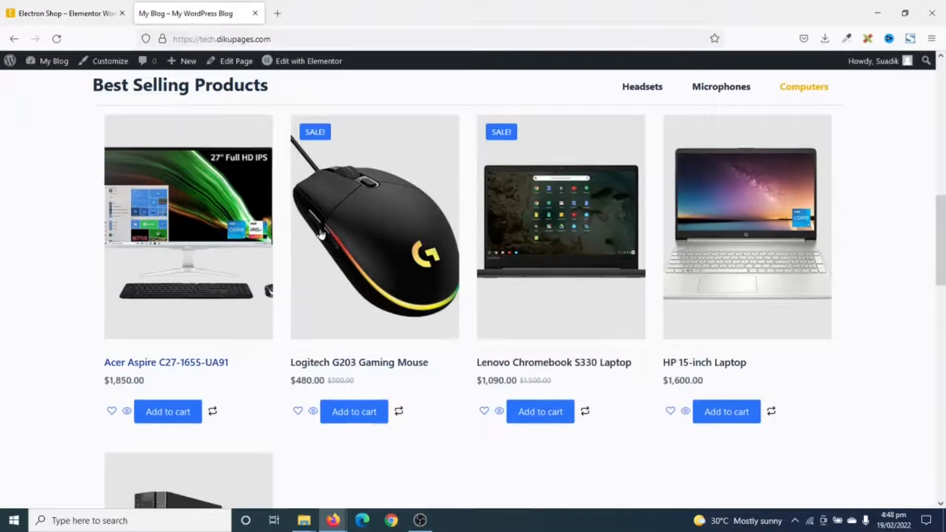
pyautogui.moveTo(371, 282)
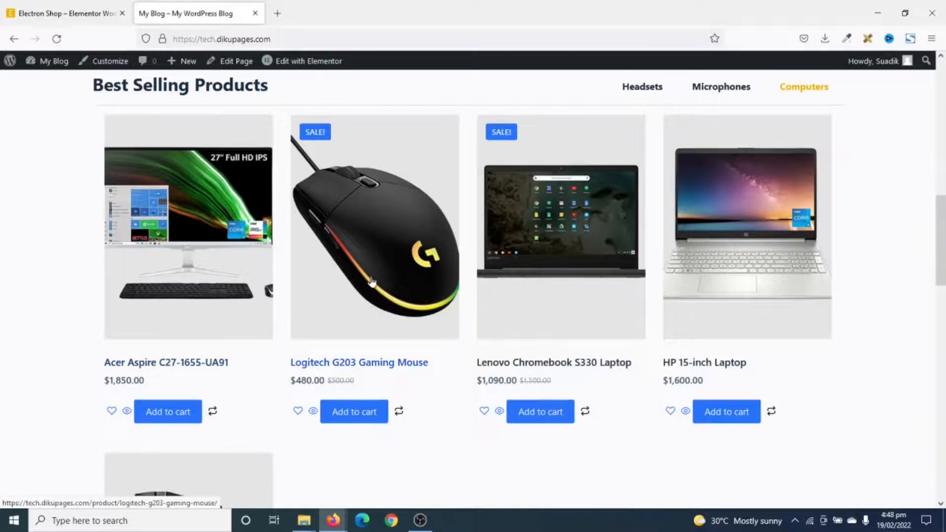
pyautogui.moveTo(352, 282)
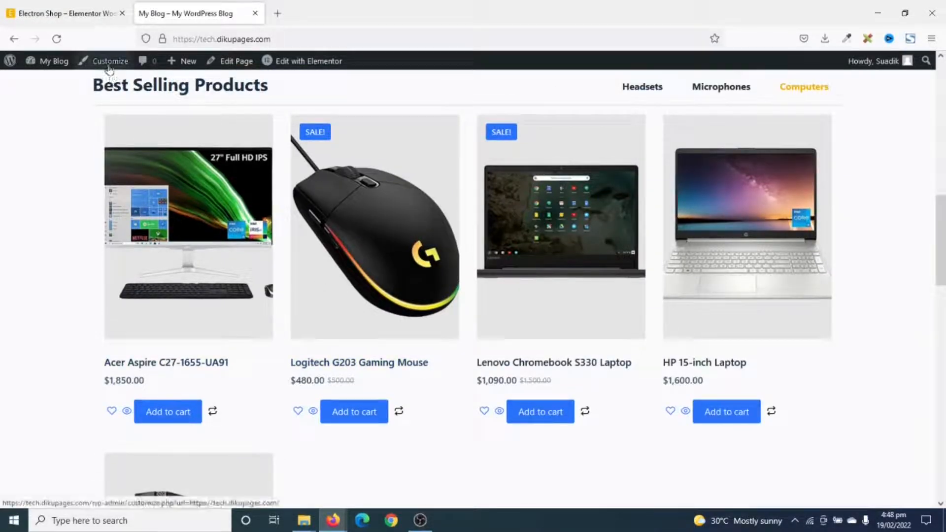
# - Open the Customizer and go to General > Manage Options
pyautogui.click(358, 362)
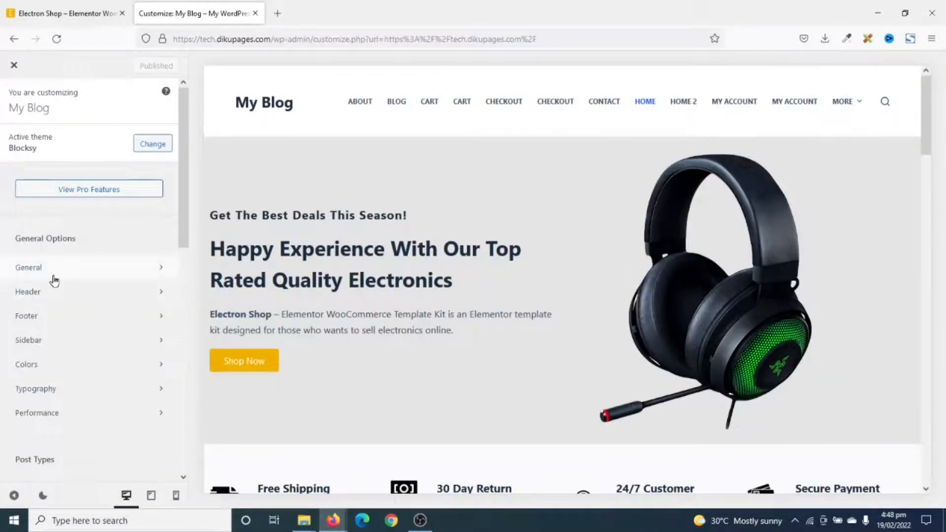
pyautogui.click(28, 267)
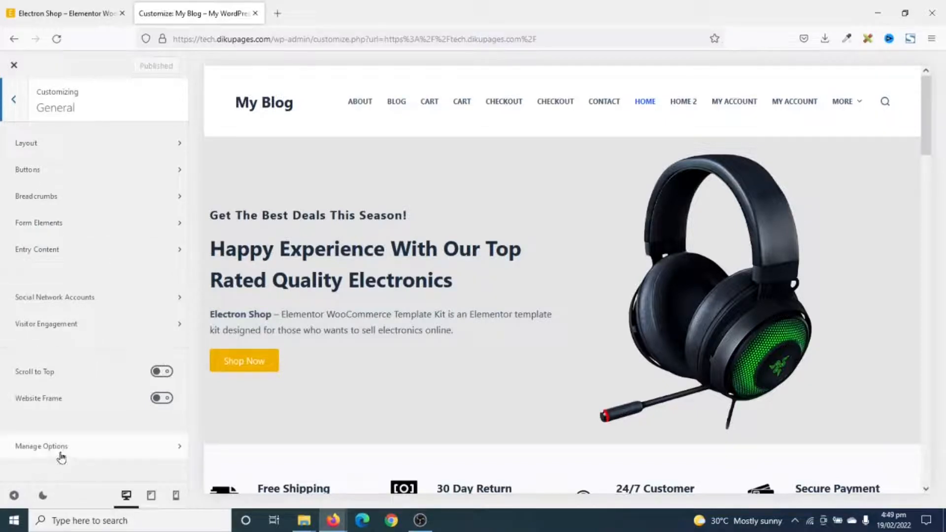
pyautogui.click(42, 446)
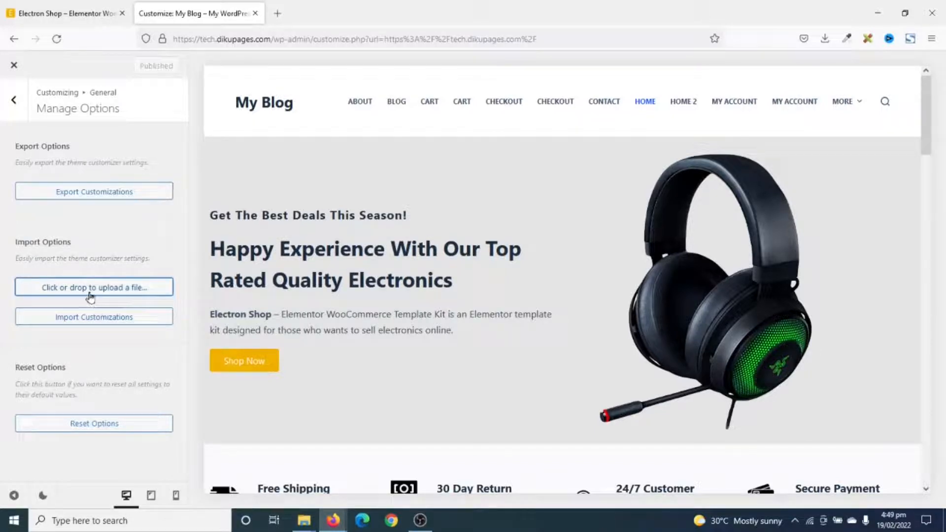
# - Import customizations from demo-dikupages.com-electron-export.dat
pyautogui.click(93, 286)
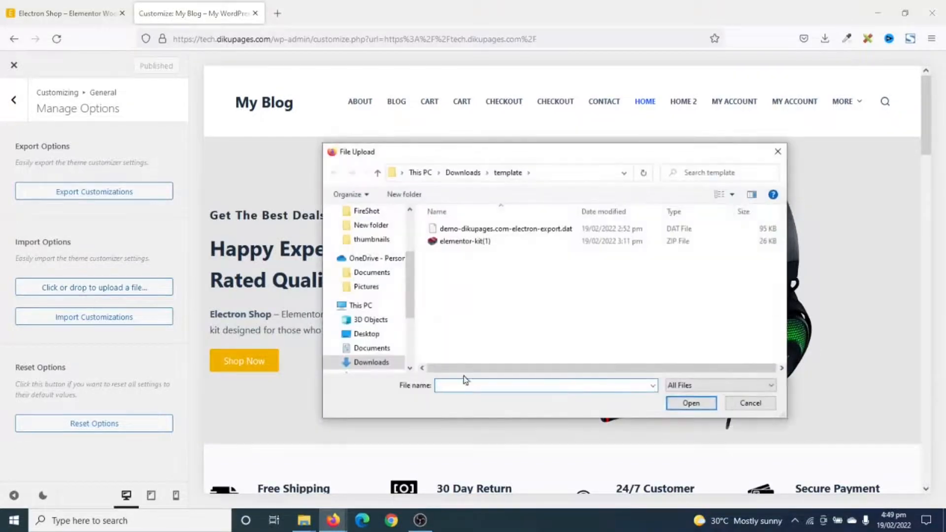
pyautogui.click(506, 229)
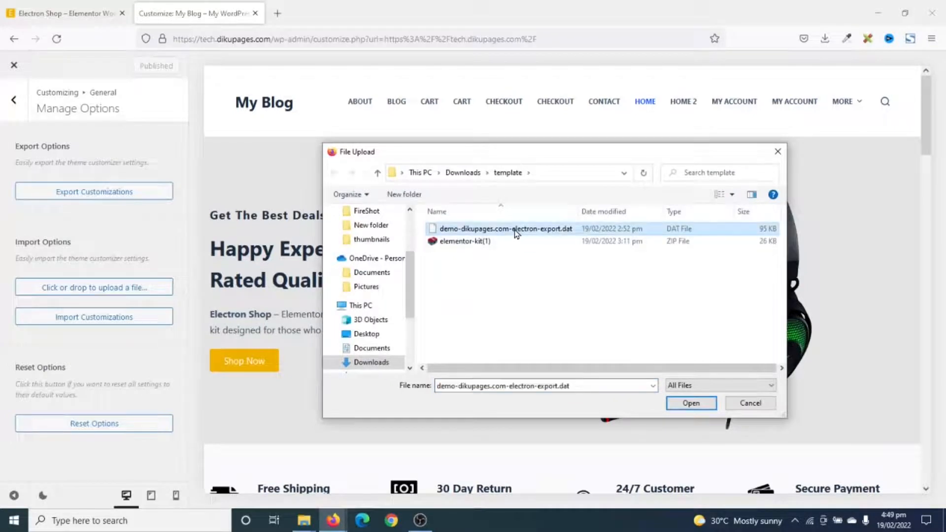
pyautogui.click(691, 404)
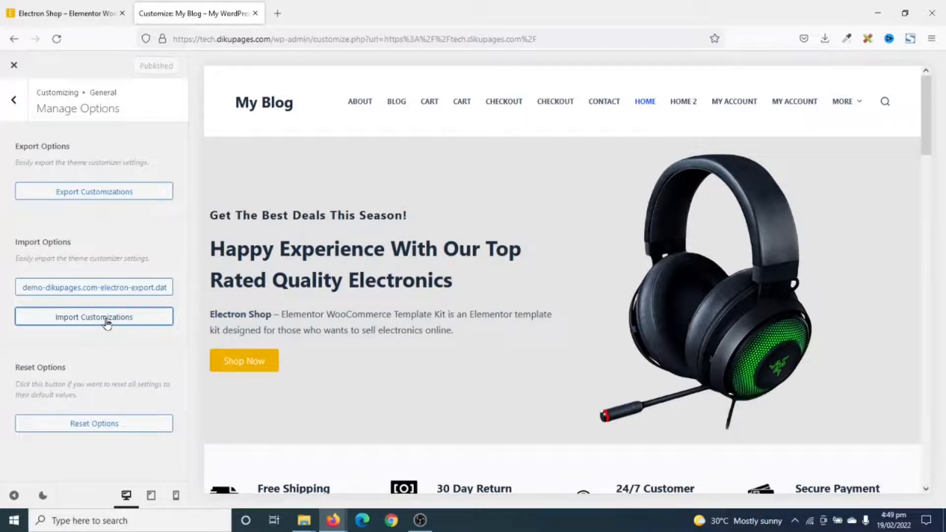
pyautogui.click(94, 317)
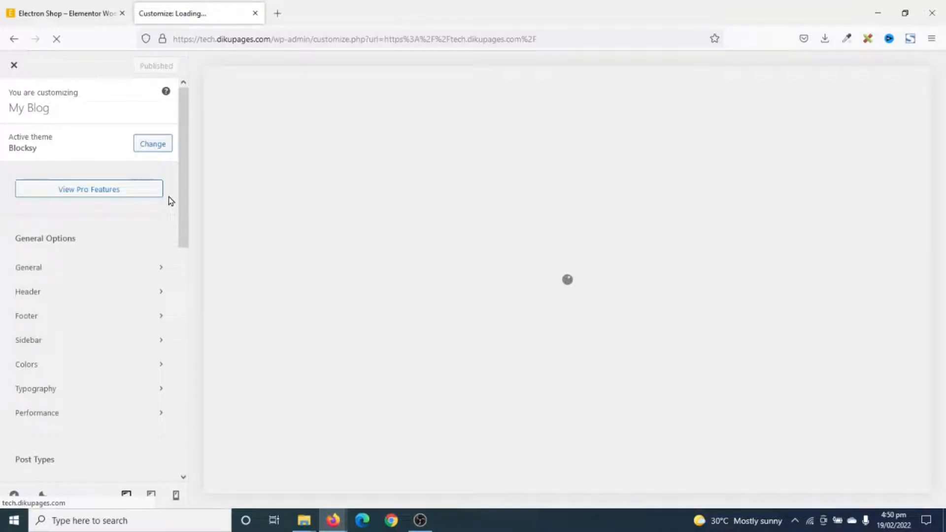
pyautogui.moveTo(180, 204)
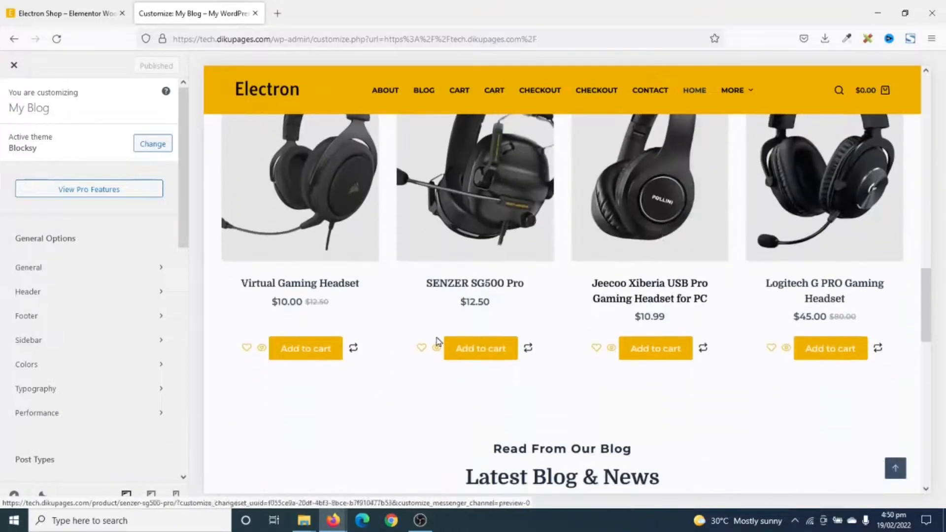
# - Scroll the reloaded preview to check the ElectronShop header and yellow top bar
pyautogui.scroll(-3)
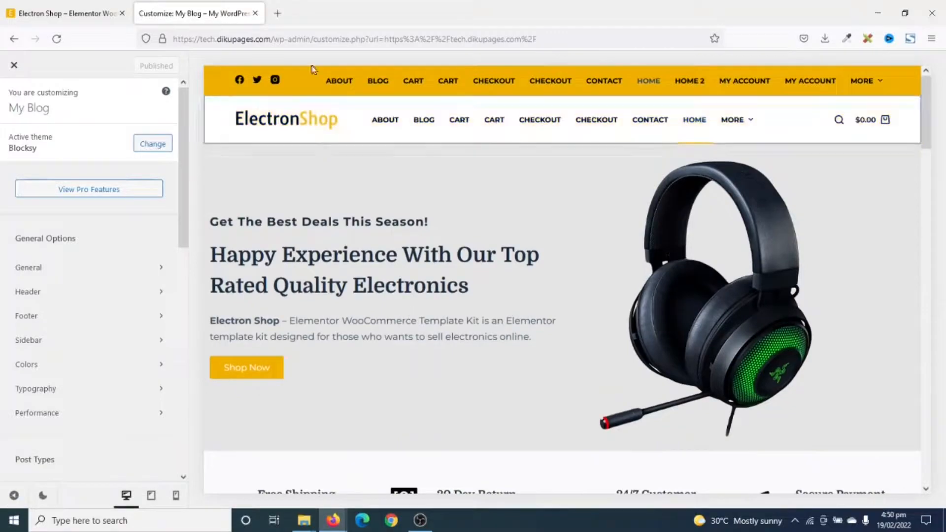
pyautogui.scroll(-3)
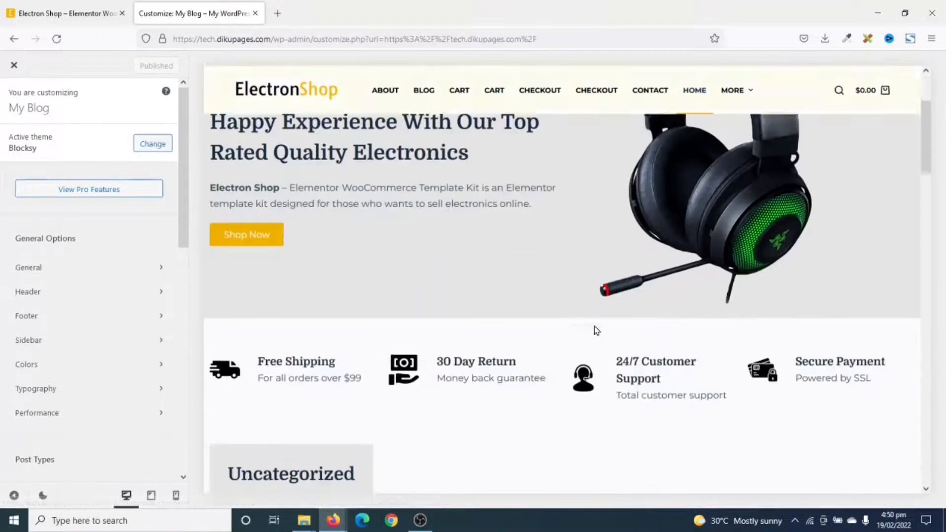
pyautogui.scroll(-3)
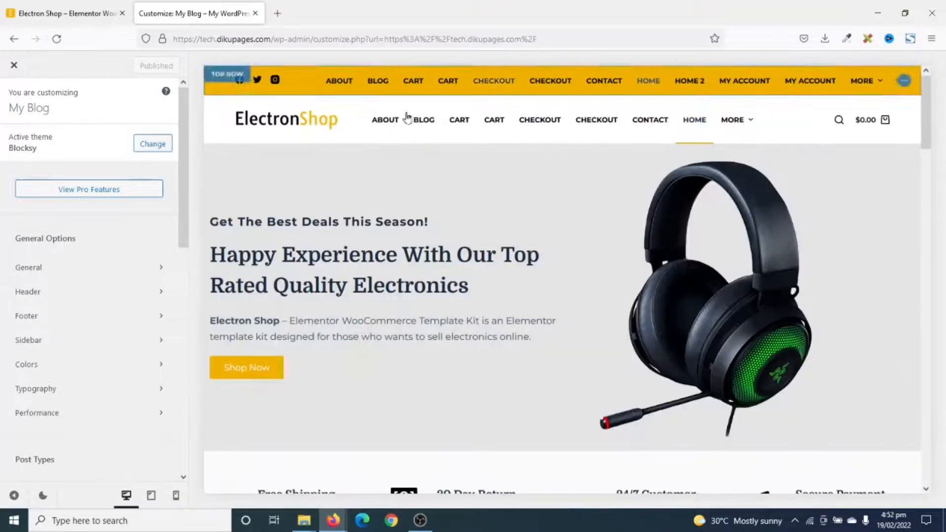
pyautogui.scroll(-3)
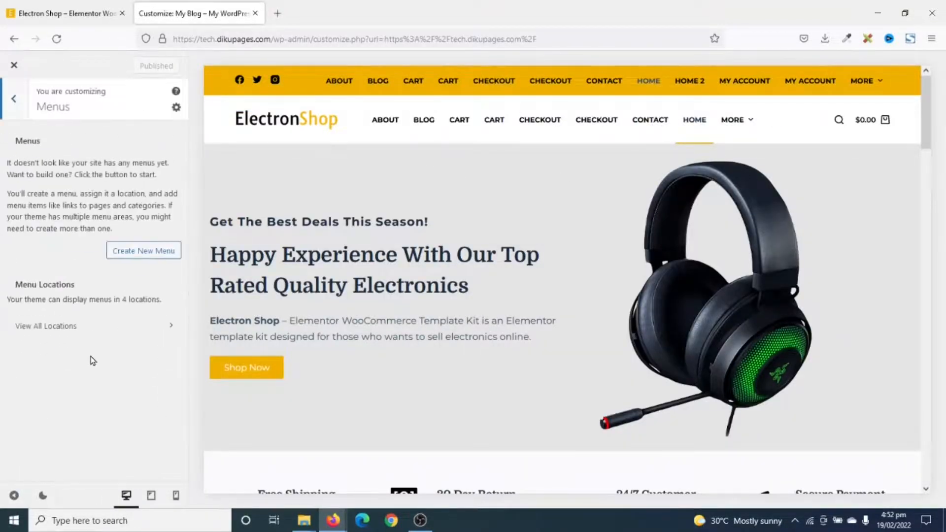
# - Create a new menu named 'Main Menu' assigned to Header Menu 1
pyautogui.click(143, 250)
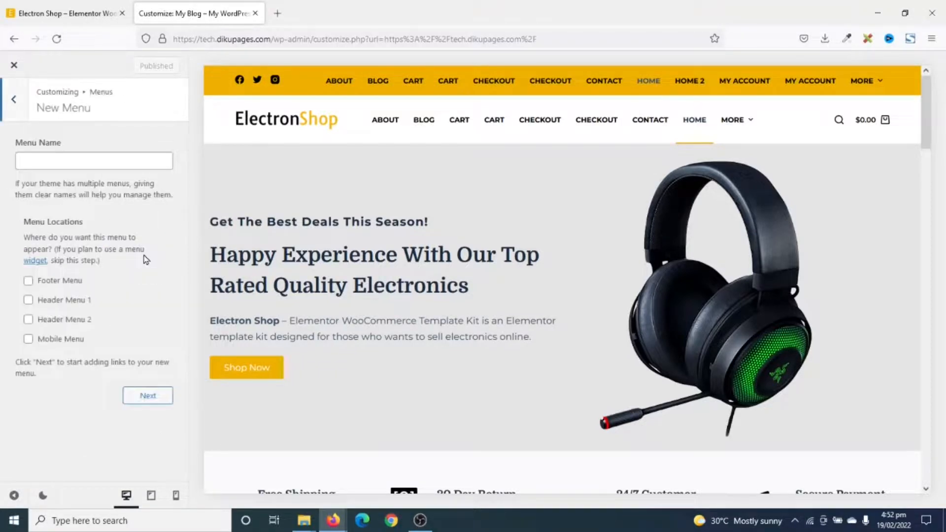
pyautogui.click(94, 161)
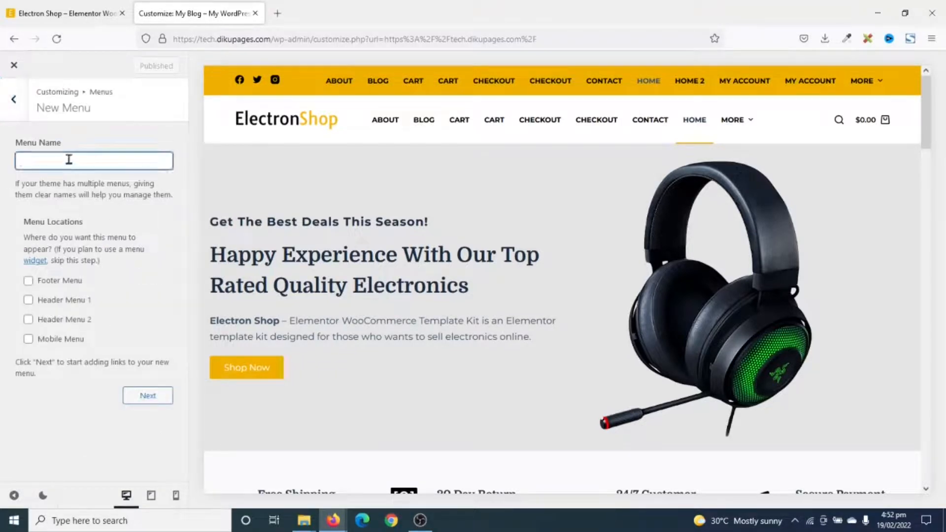
pyautogui.write('Main Menu')
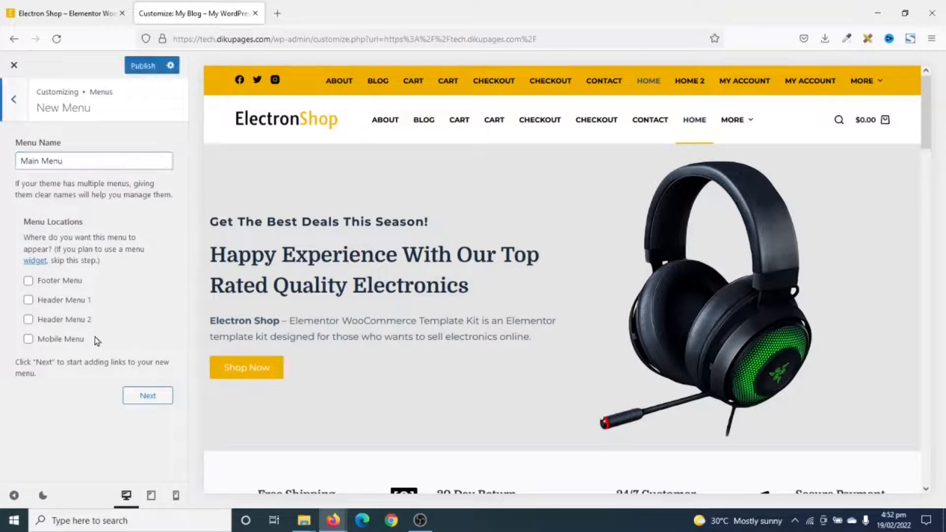
pyautogui.click(27, 300)
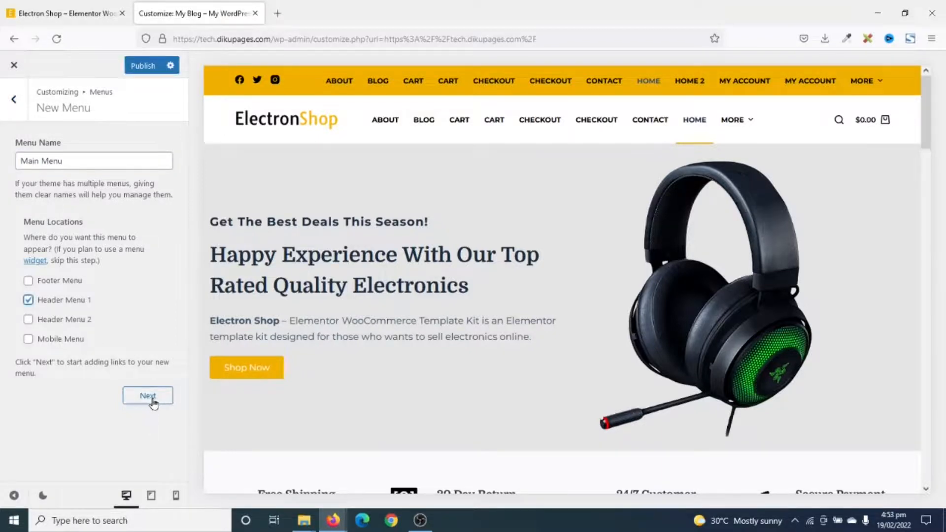
pyautogui.click(148, 396)
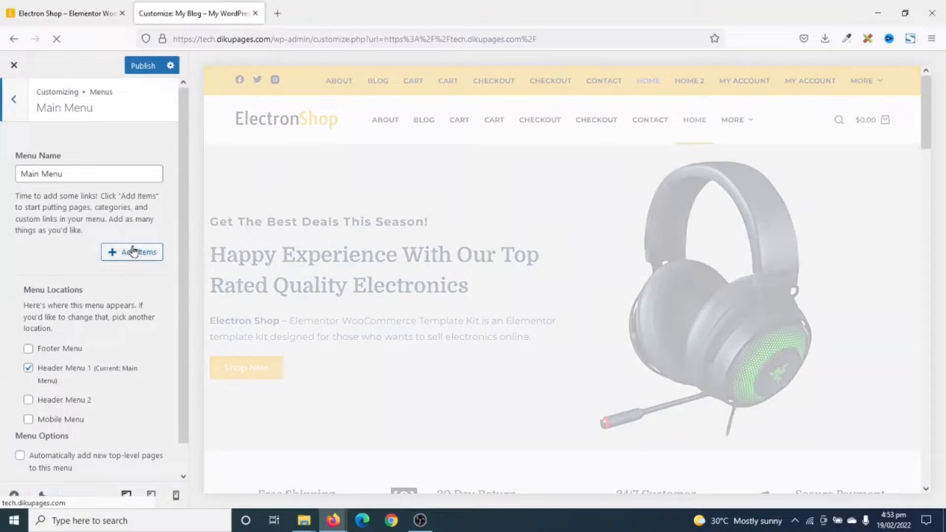
# - Add the Home and Shop pages to Main Menu
pyautogui.click(132, 251)
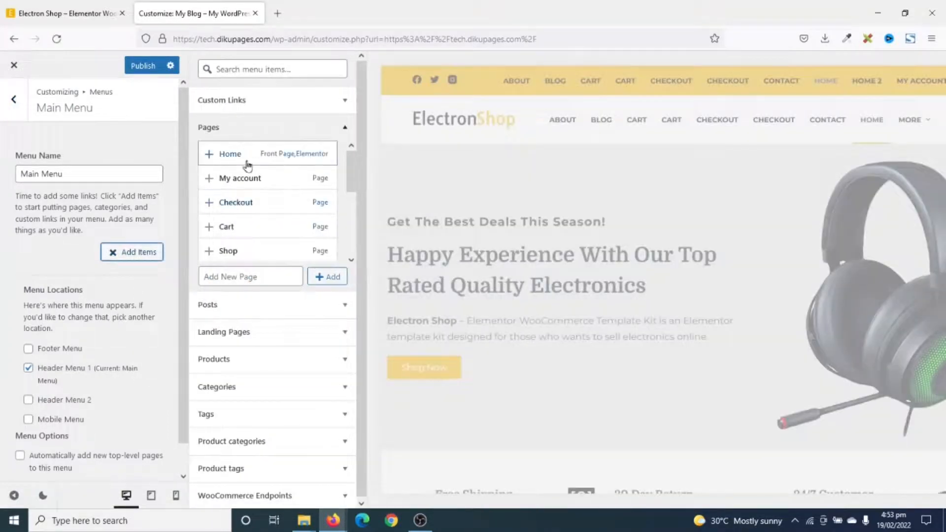
pyautogui.click(230, 153)
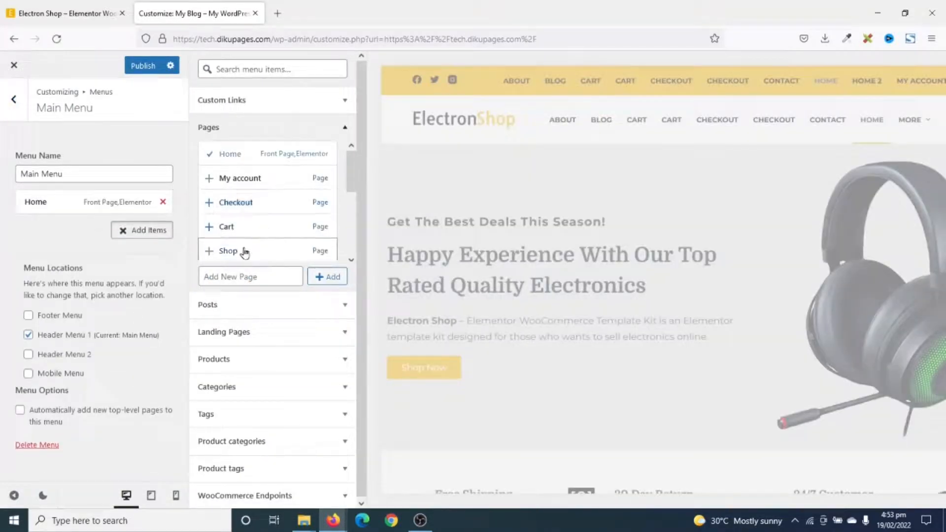
pyautogui.click(228, 250)
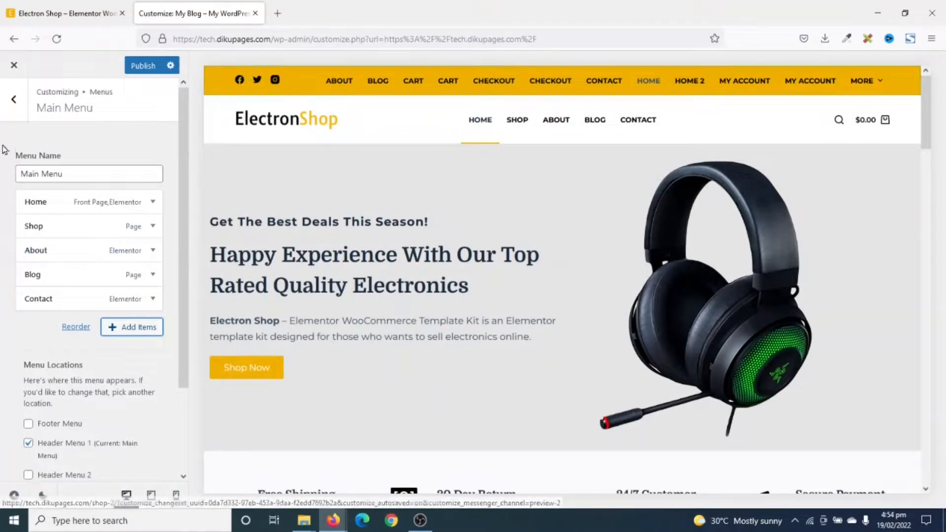
# - Create a new menu named 'Top Menu' assigned to Header Menu 2
pyautogui.click(14, 98)
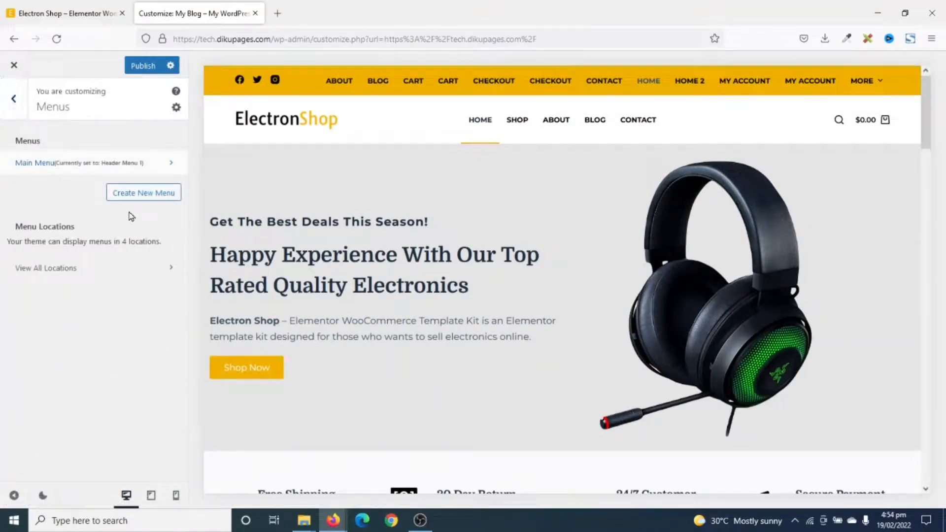
pyautogui.click(143, 193)
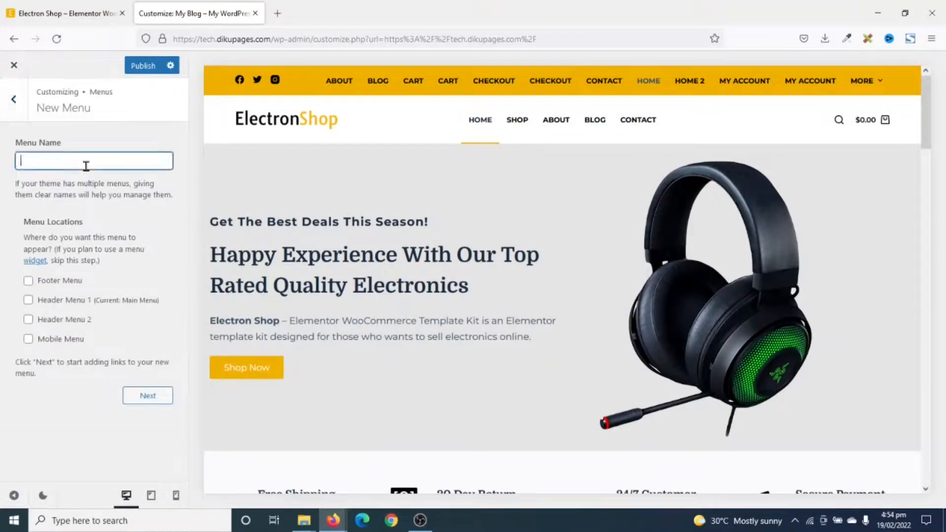
pyautogui.write('Top M')
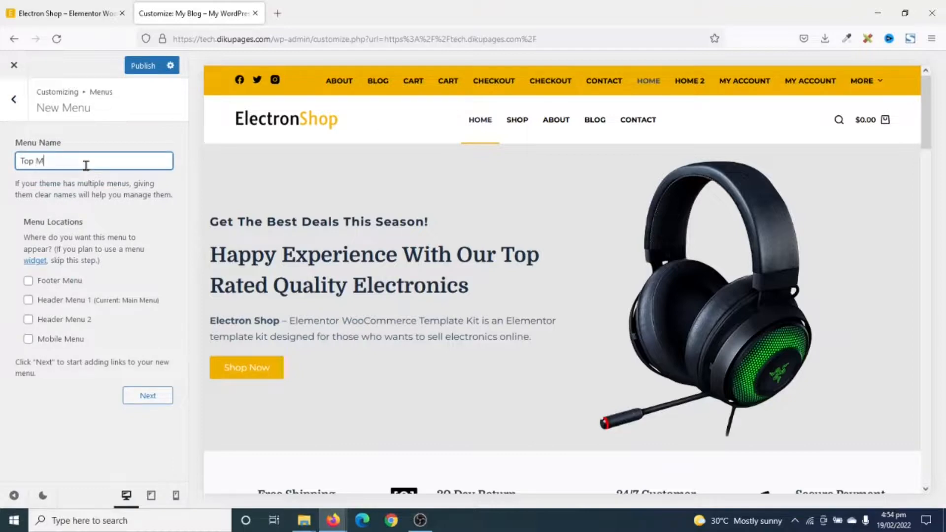
pyautogui.write('enu')
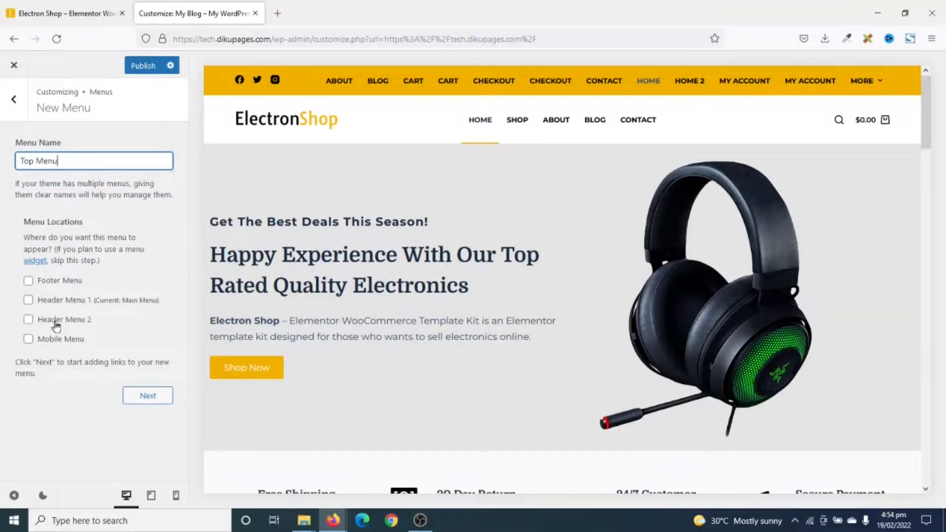
pyautogui.click(147, 396)
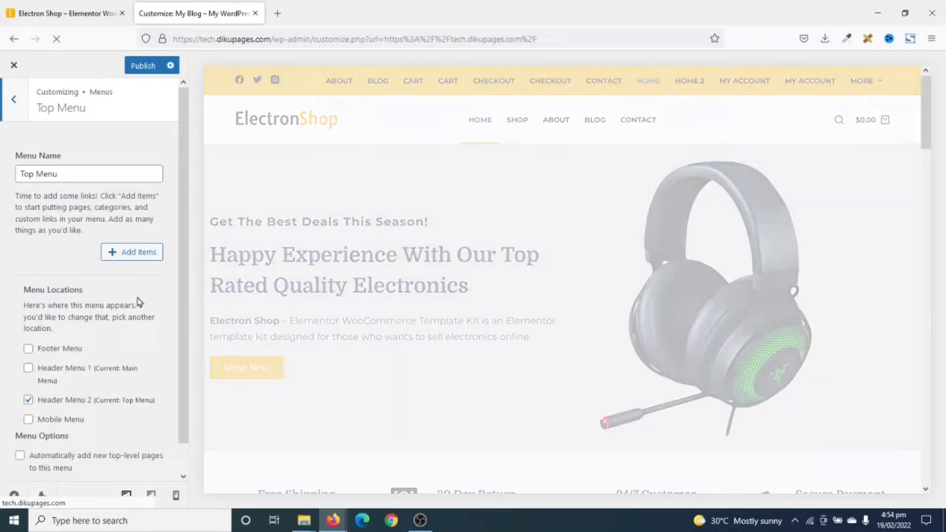
# - Add My account, Track Order and Cart pages to Top Menu, then publish
pyautogui.click(131, 252)
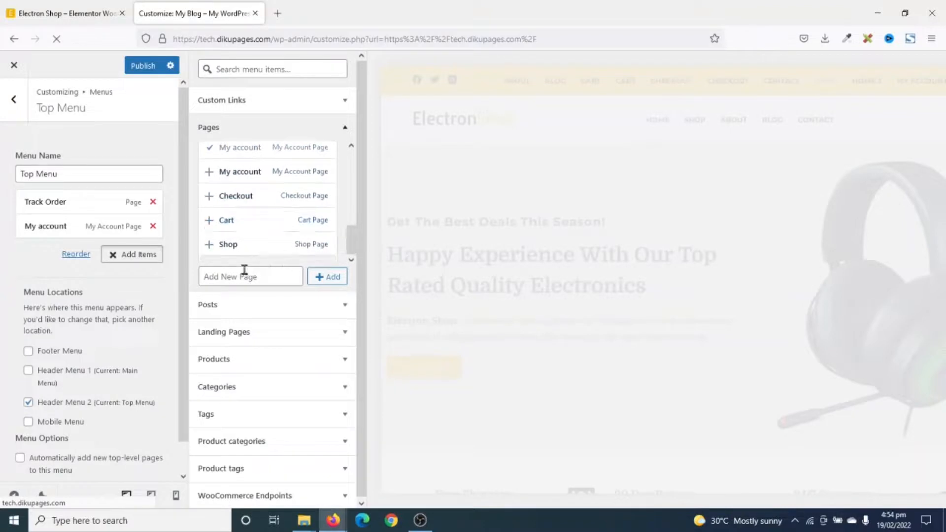
pyautogui.click(220, 220)
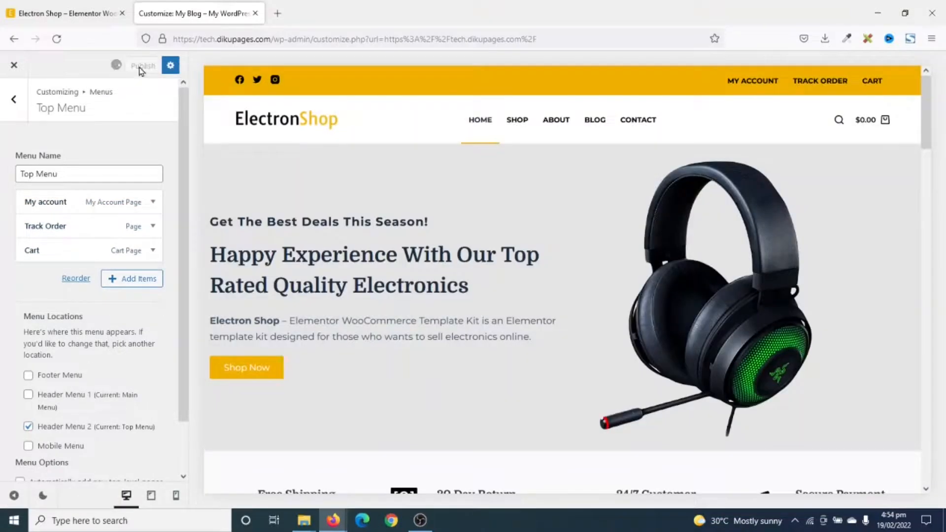
pyautogui.click(143, 65)
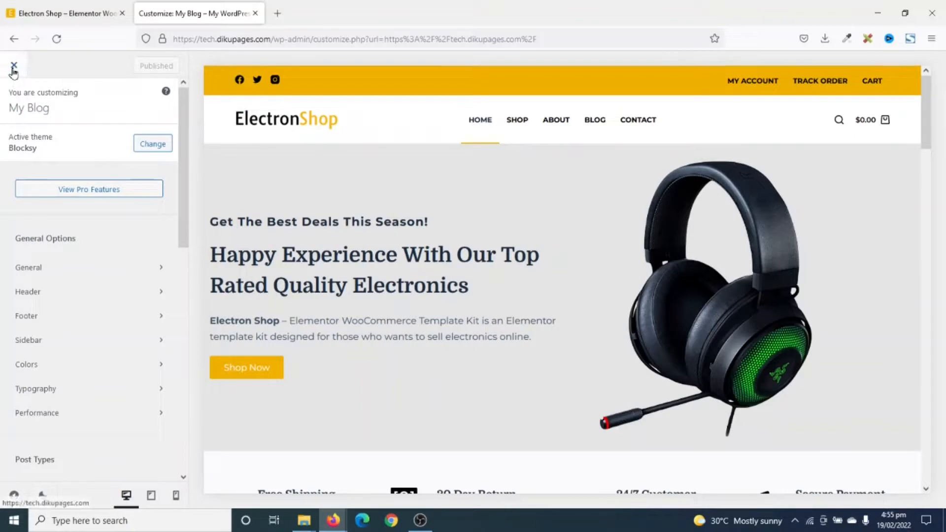
# - Exit the Customizer and scroll the live ElectronShop homepage down to the blog section
pyautogui.click(14, 65)
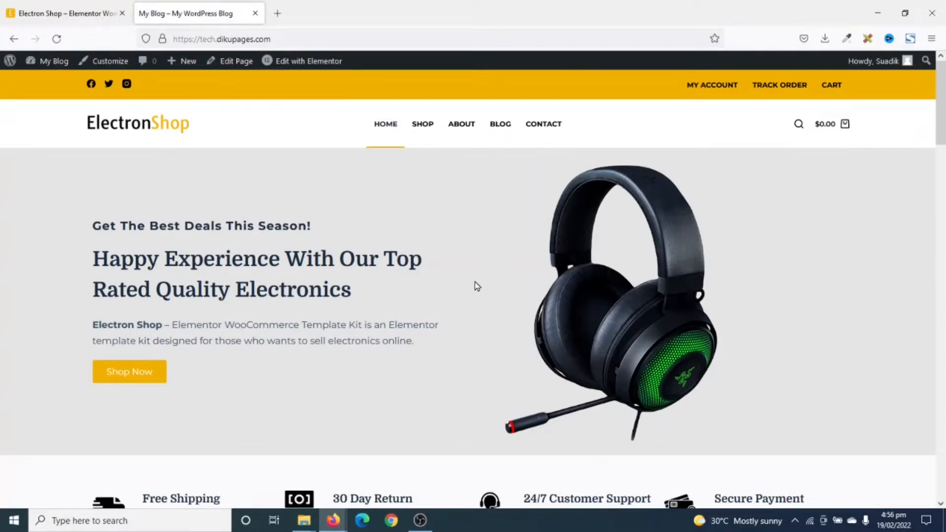
pyautogui.scroll(-3)
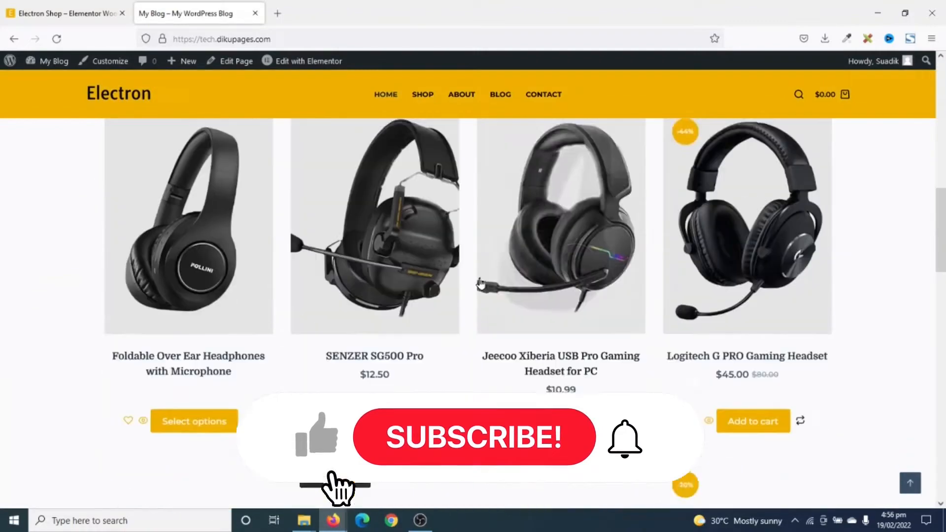
pyautogui.scroll(-3)
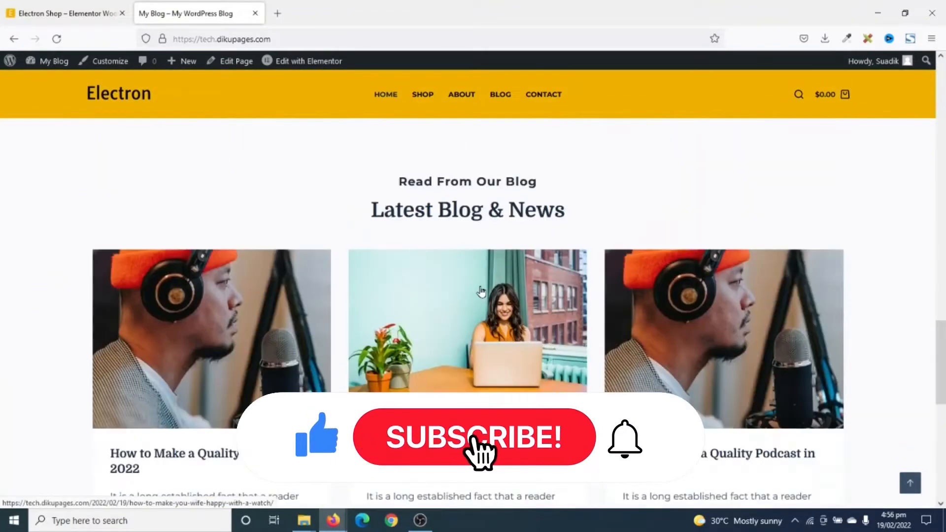